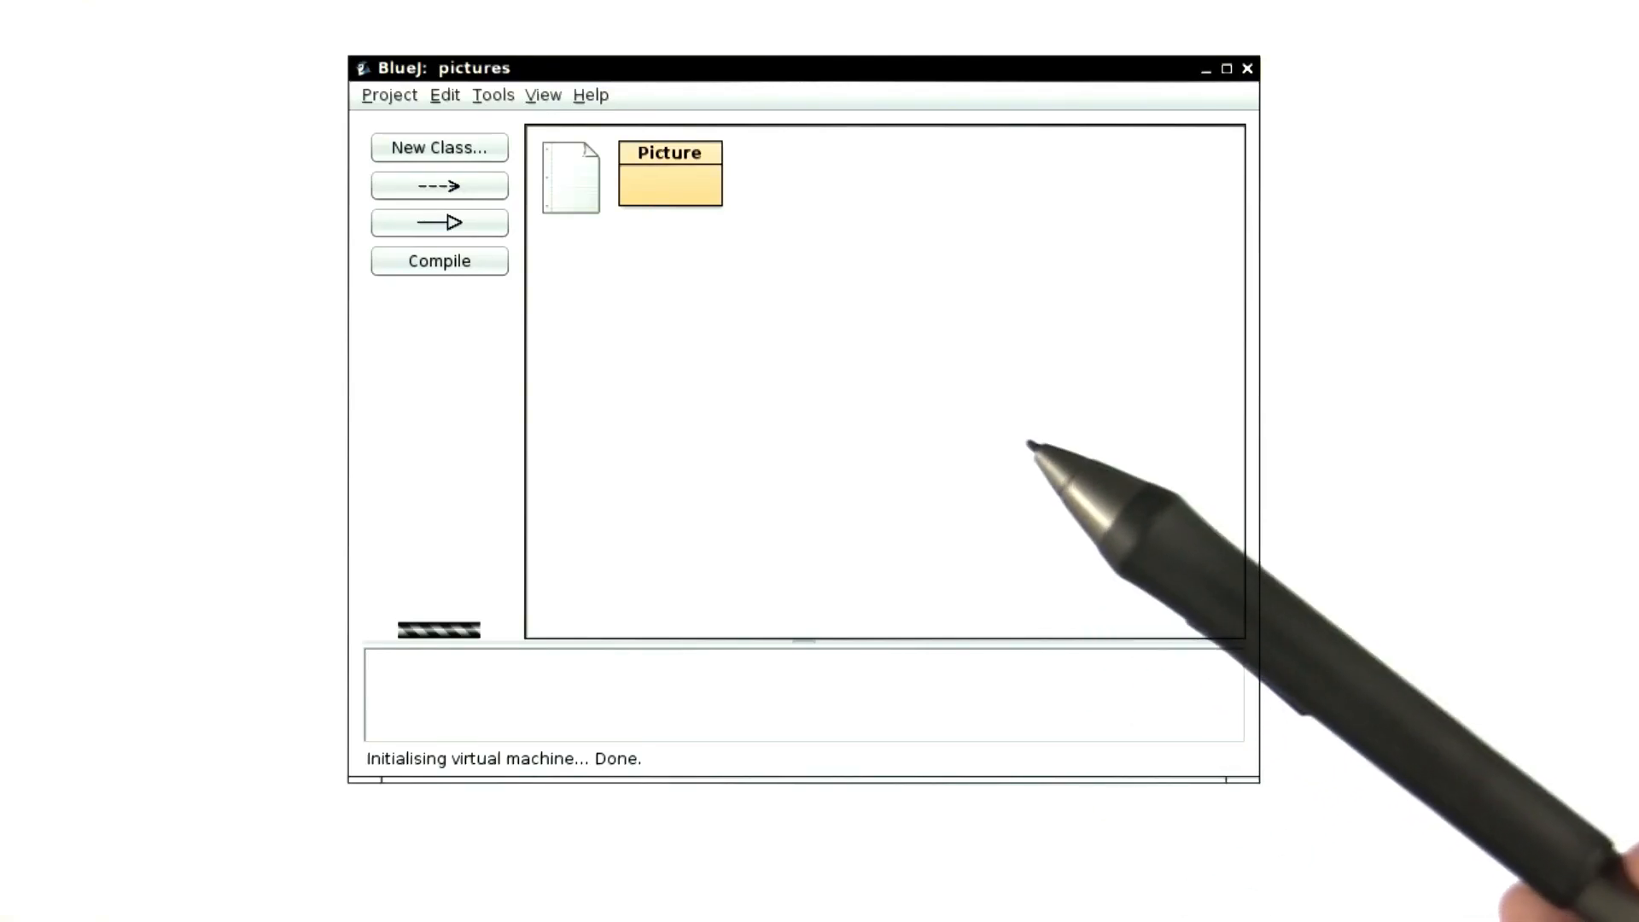
mouse_move(826, 335)
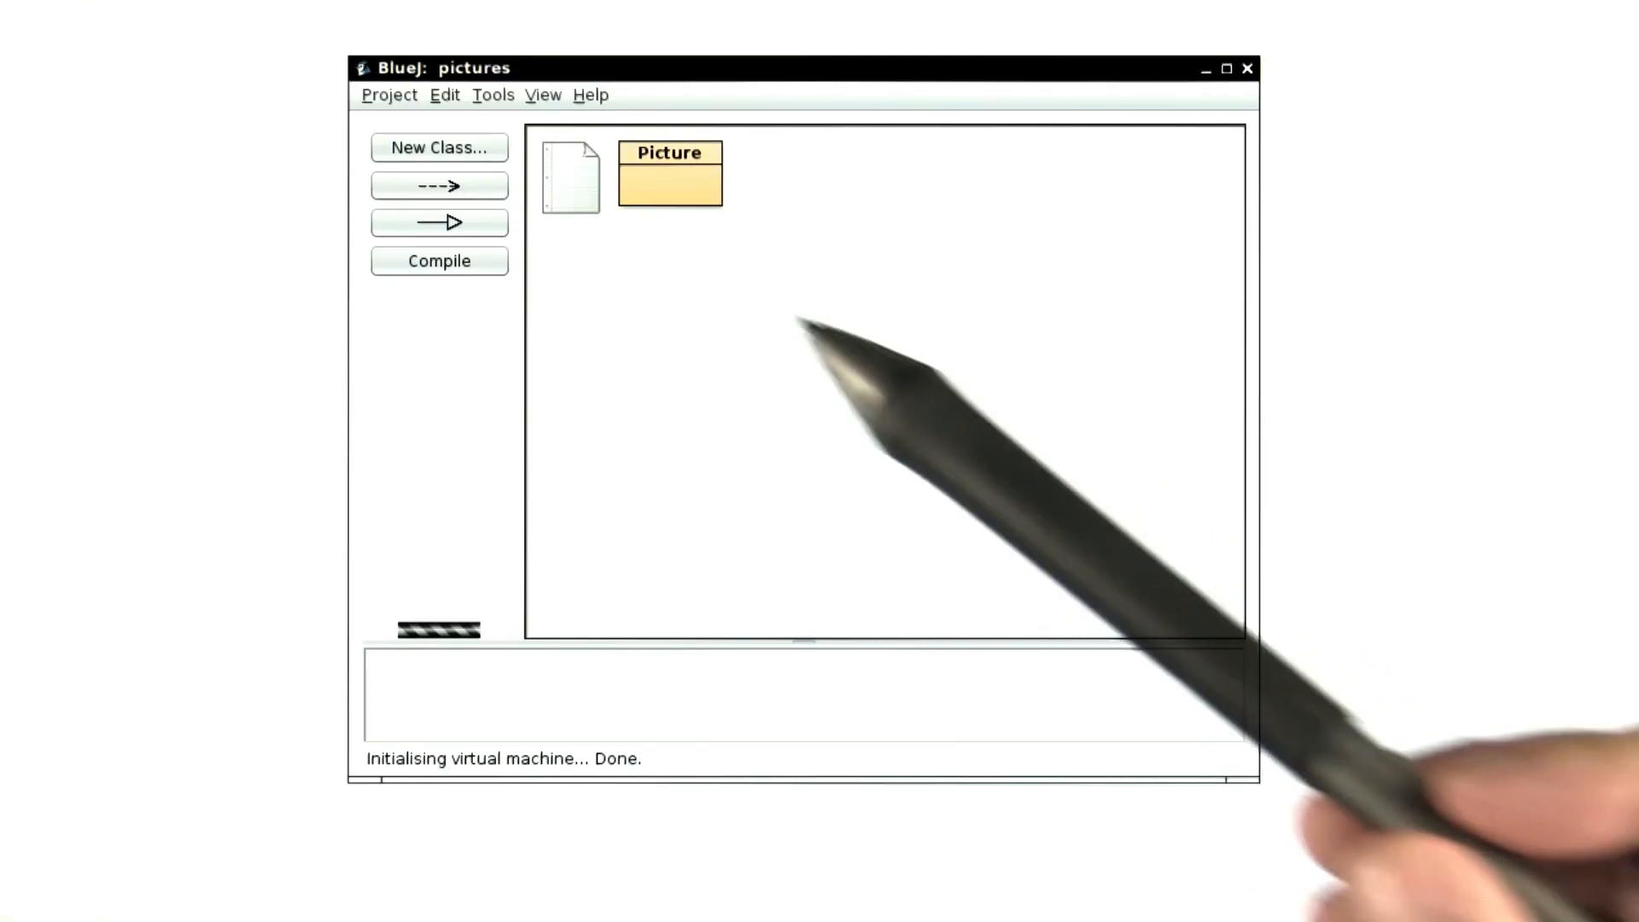
mouse_move(705, 230)
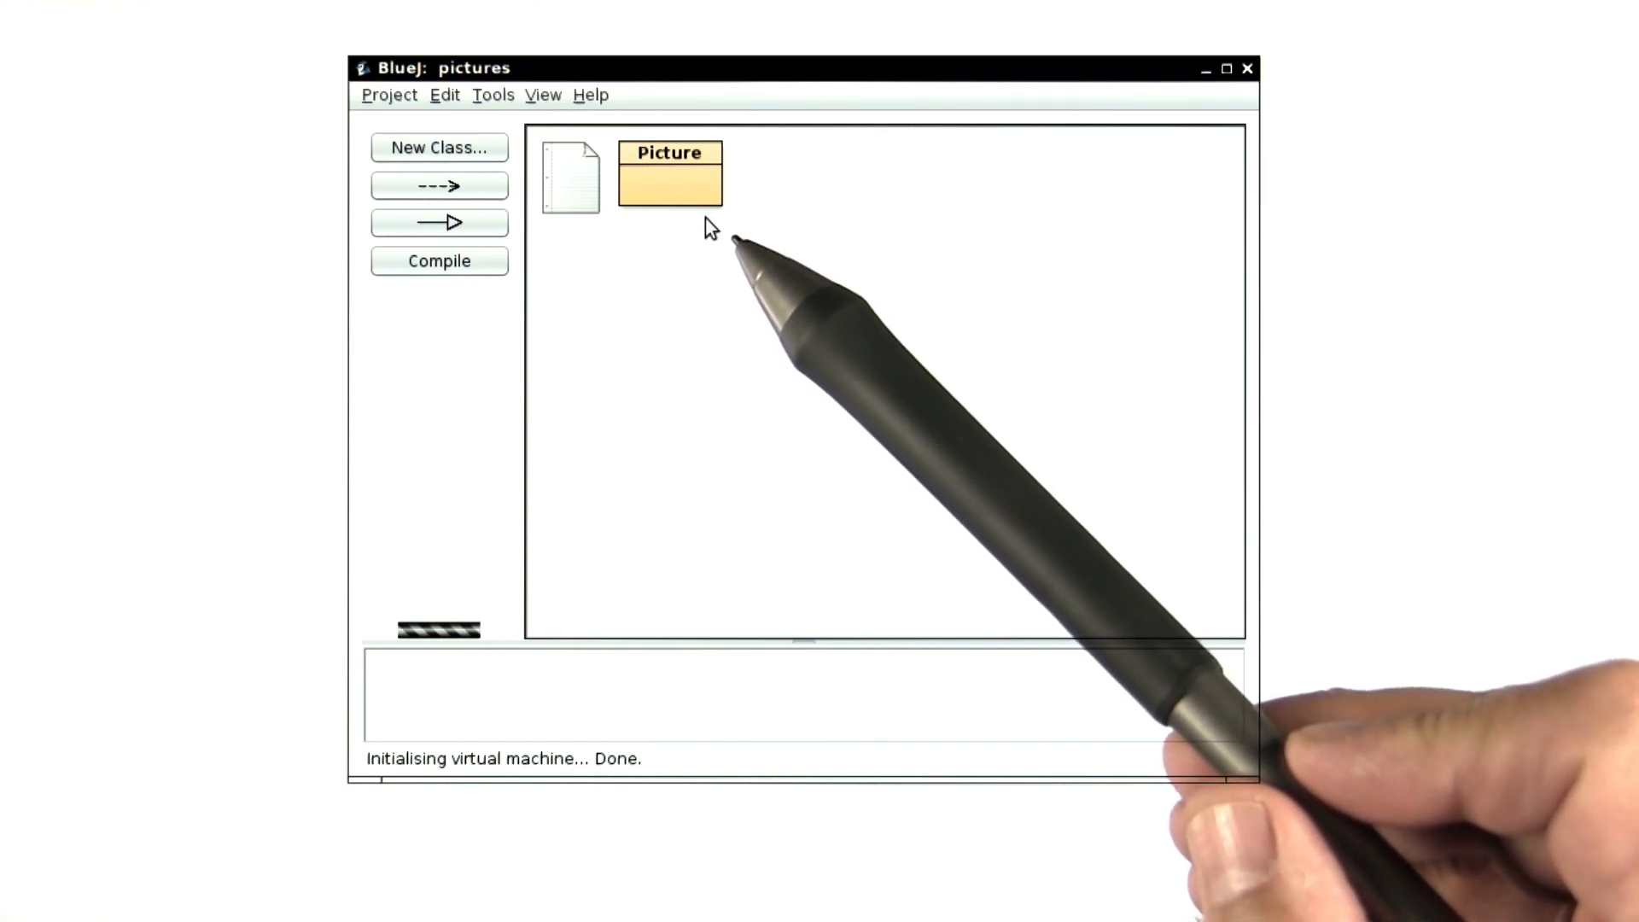
mouse_move(611, 172)
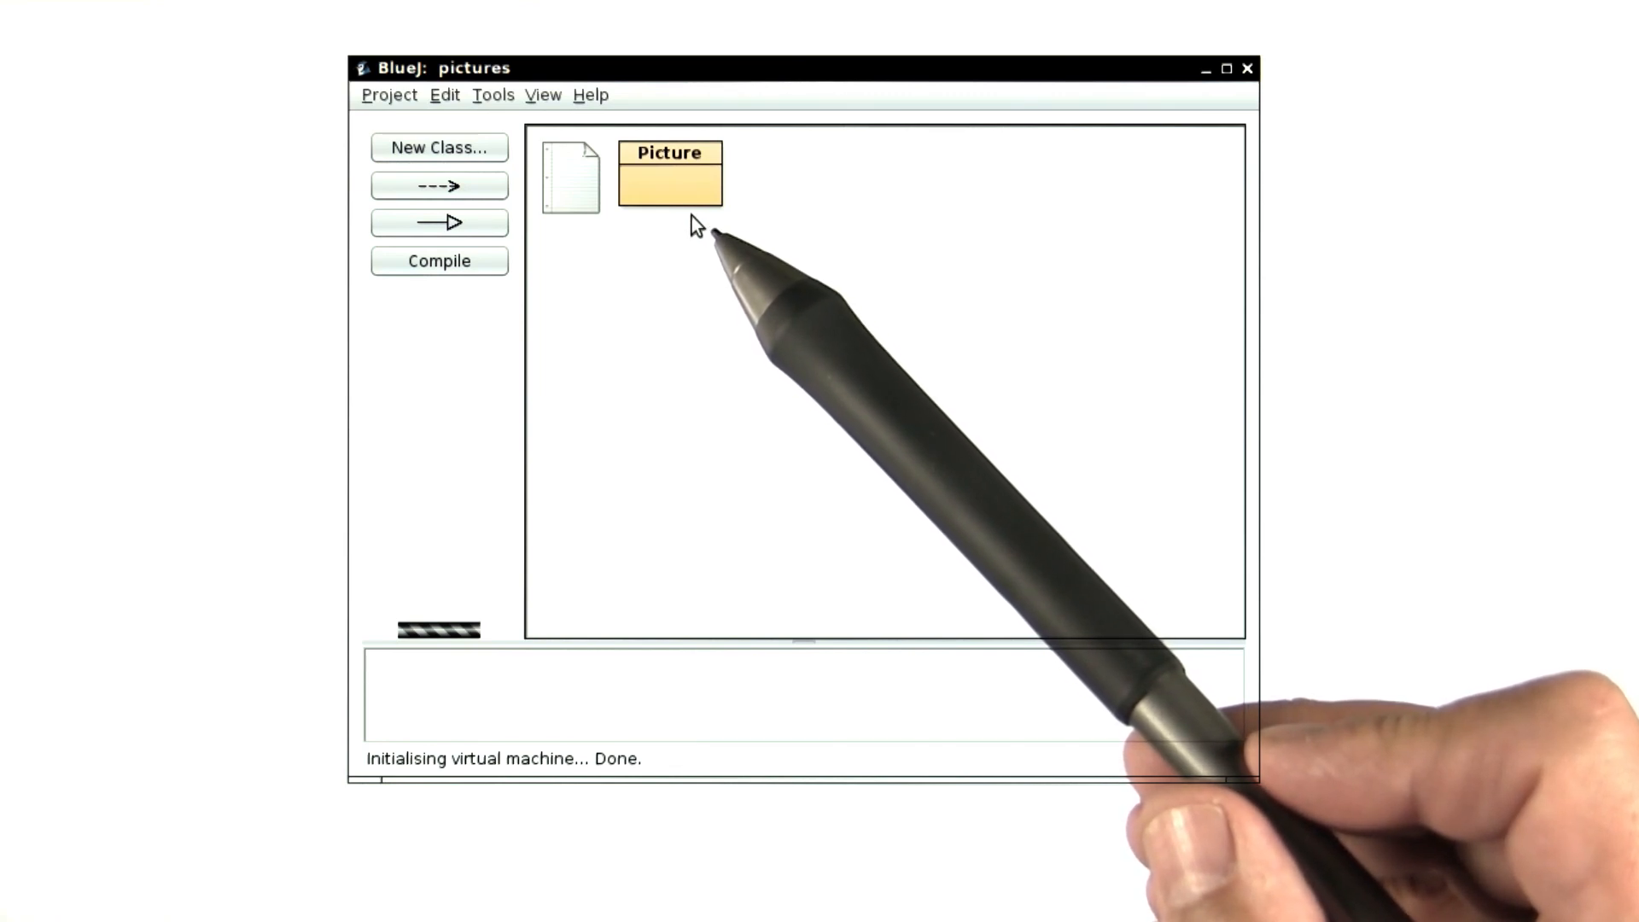
mouse_move(697, 334)
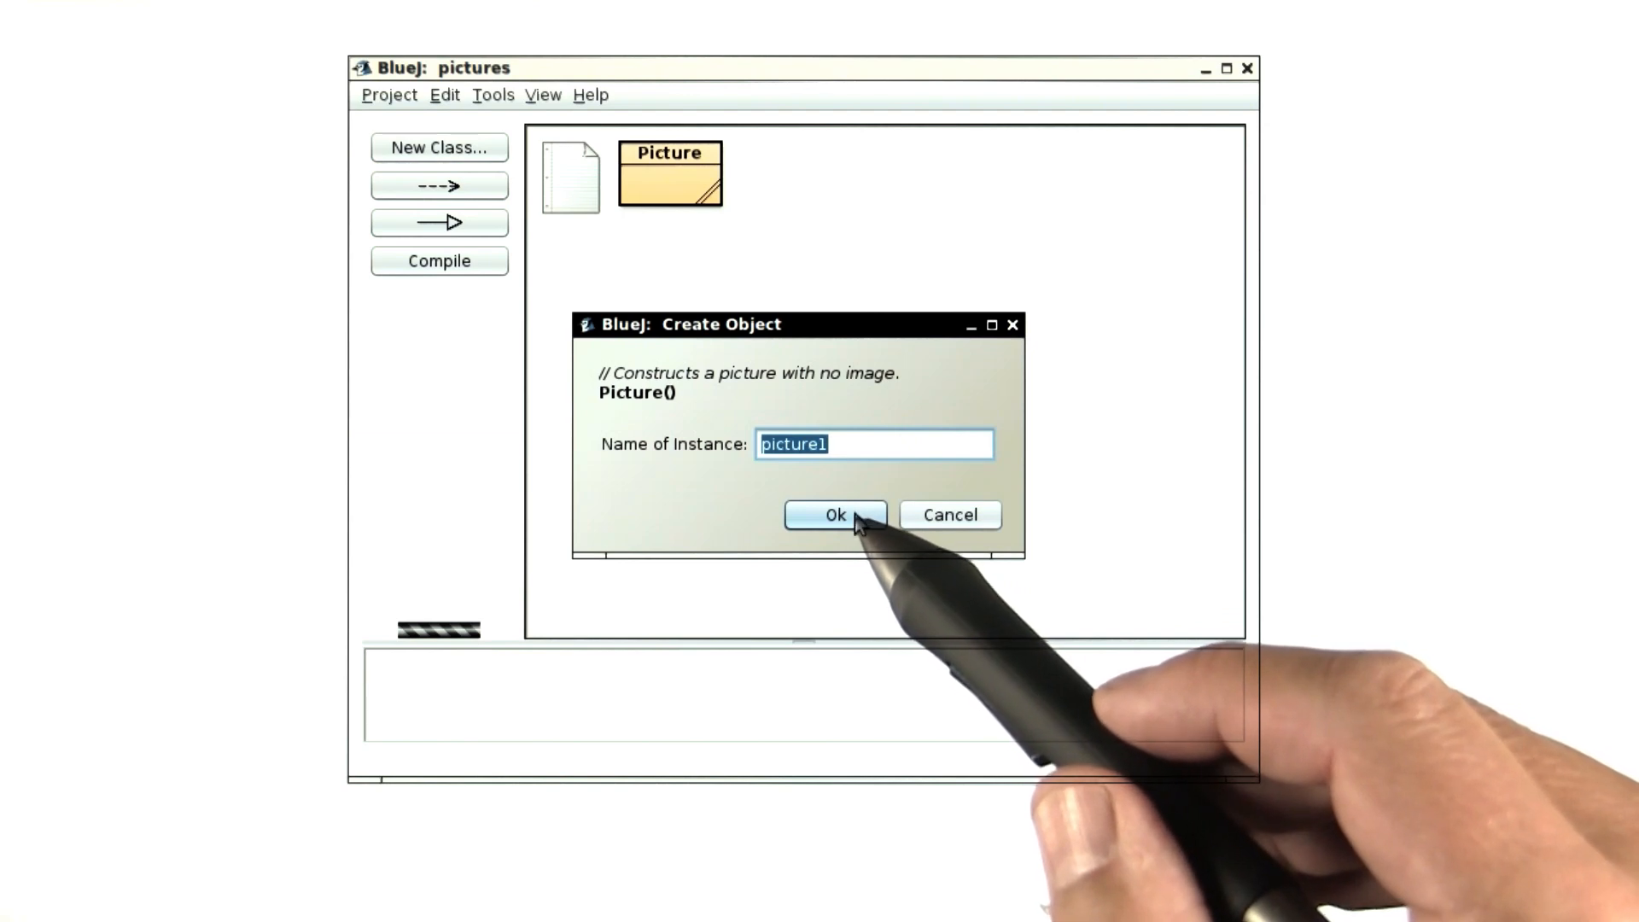
Step: Confirm the new Picture() constructor to create picture1 on the object bench
click(835, 514)
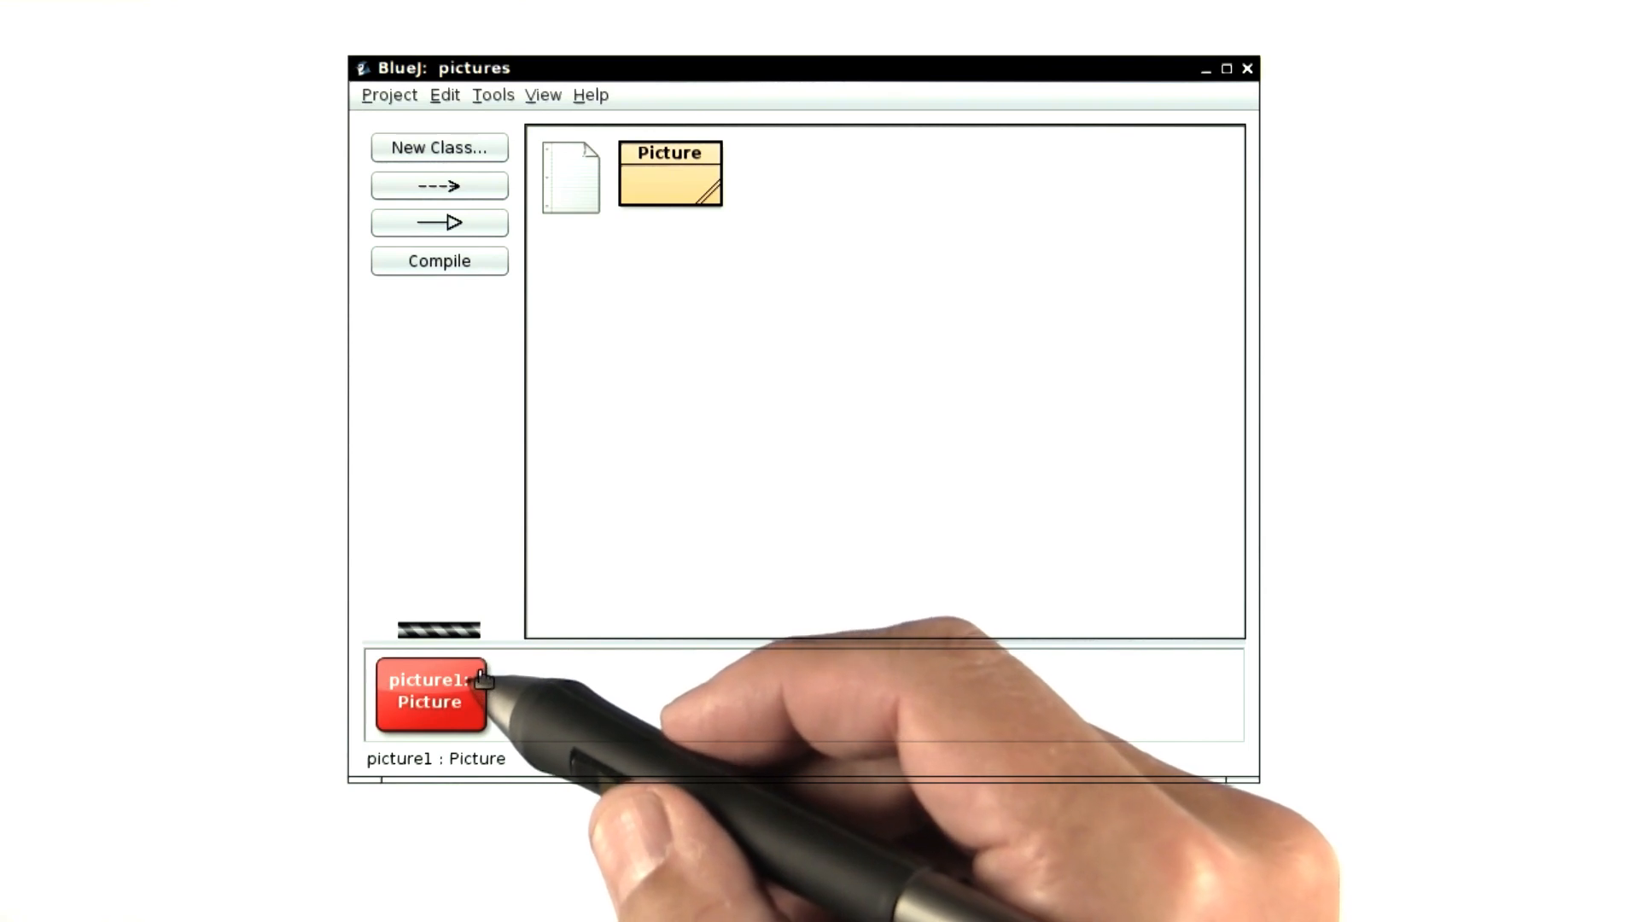
Step: Show picture1's method list (draw, load, grow, translate) from the object bench
right_click(430, 695)
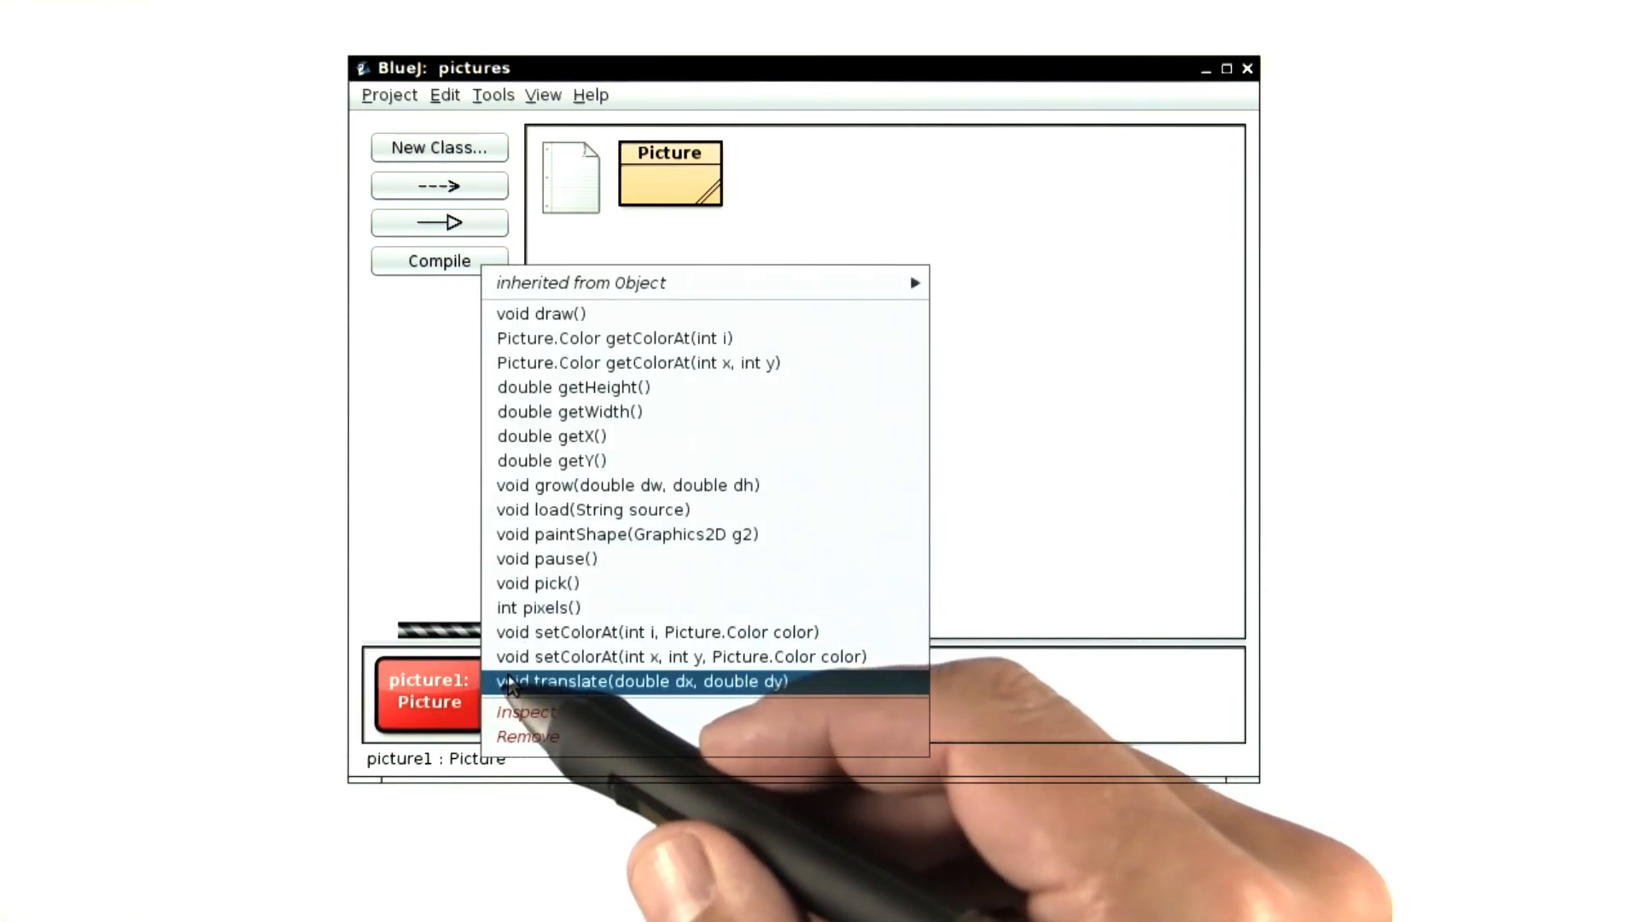
mouse_move(649, 534)
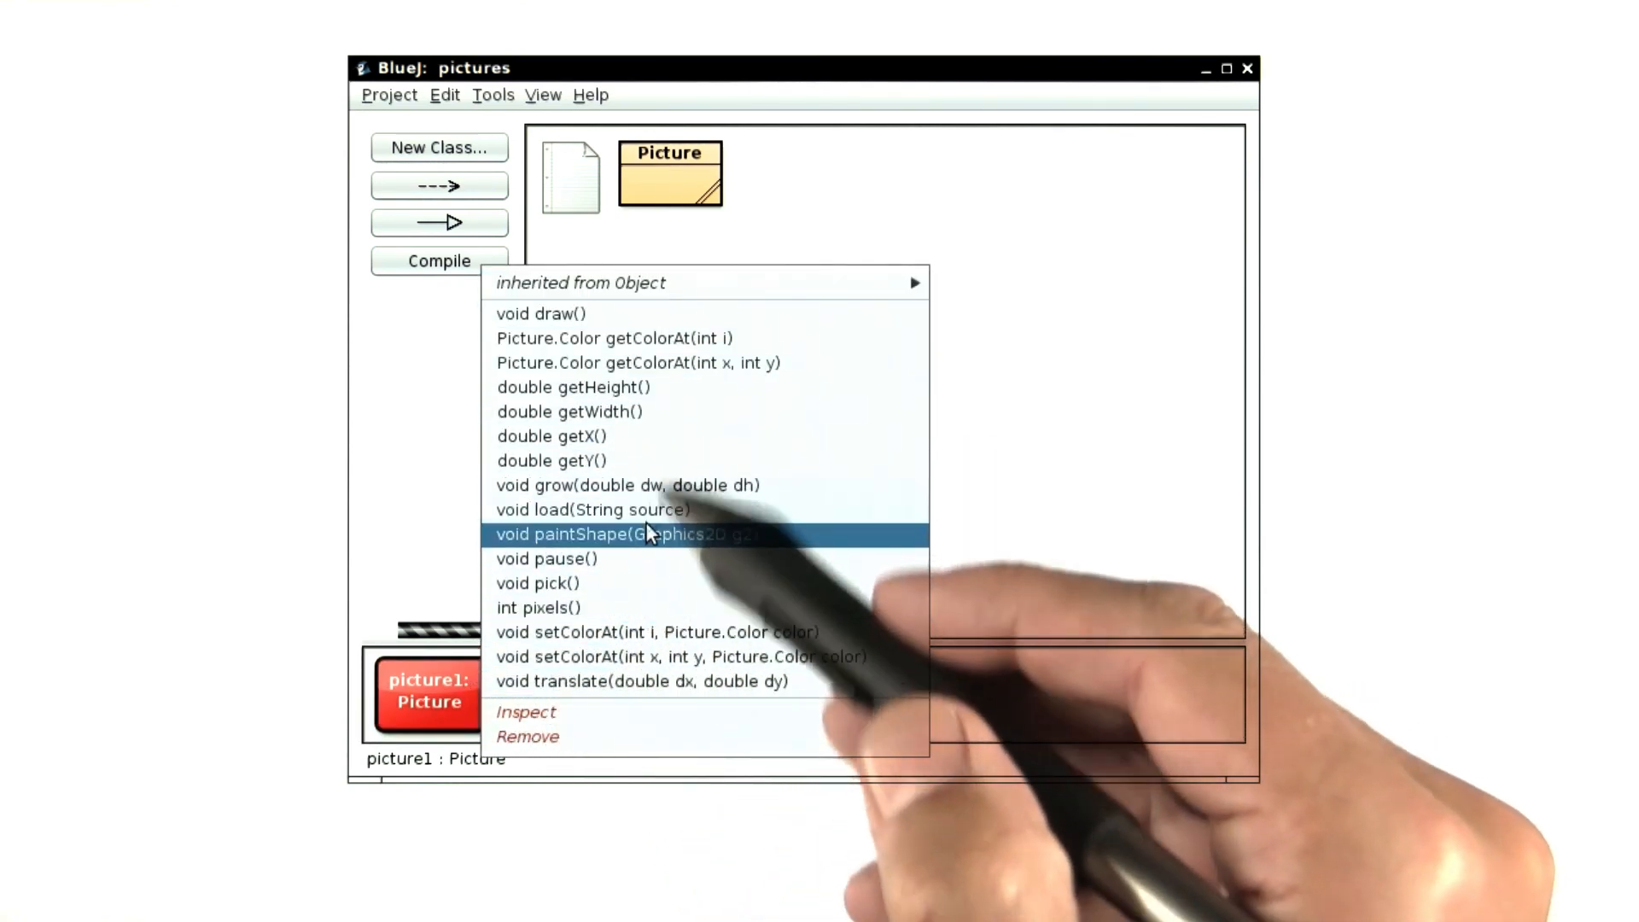
mouse_move(606, 584)
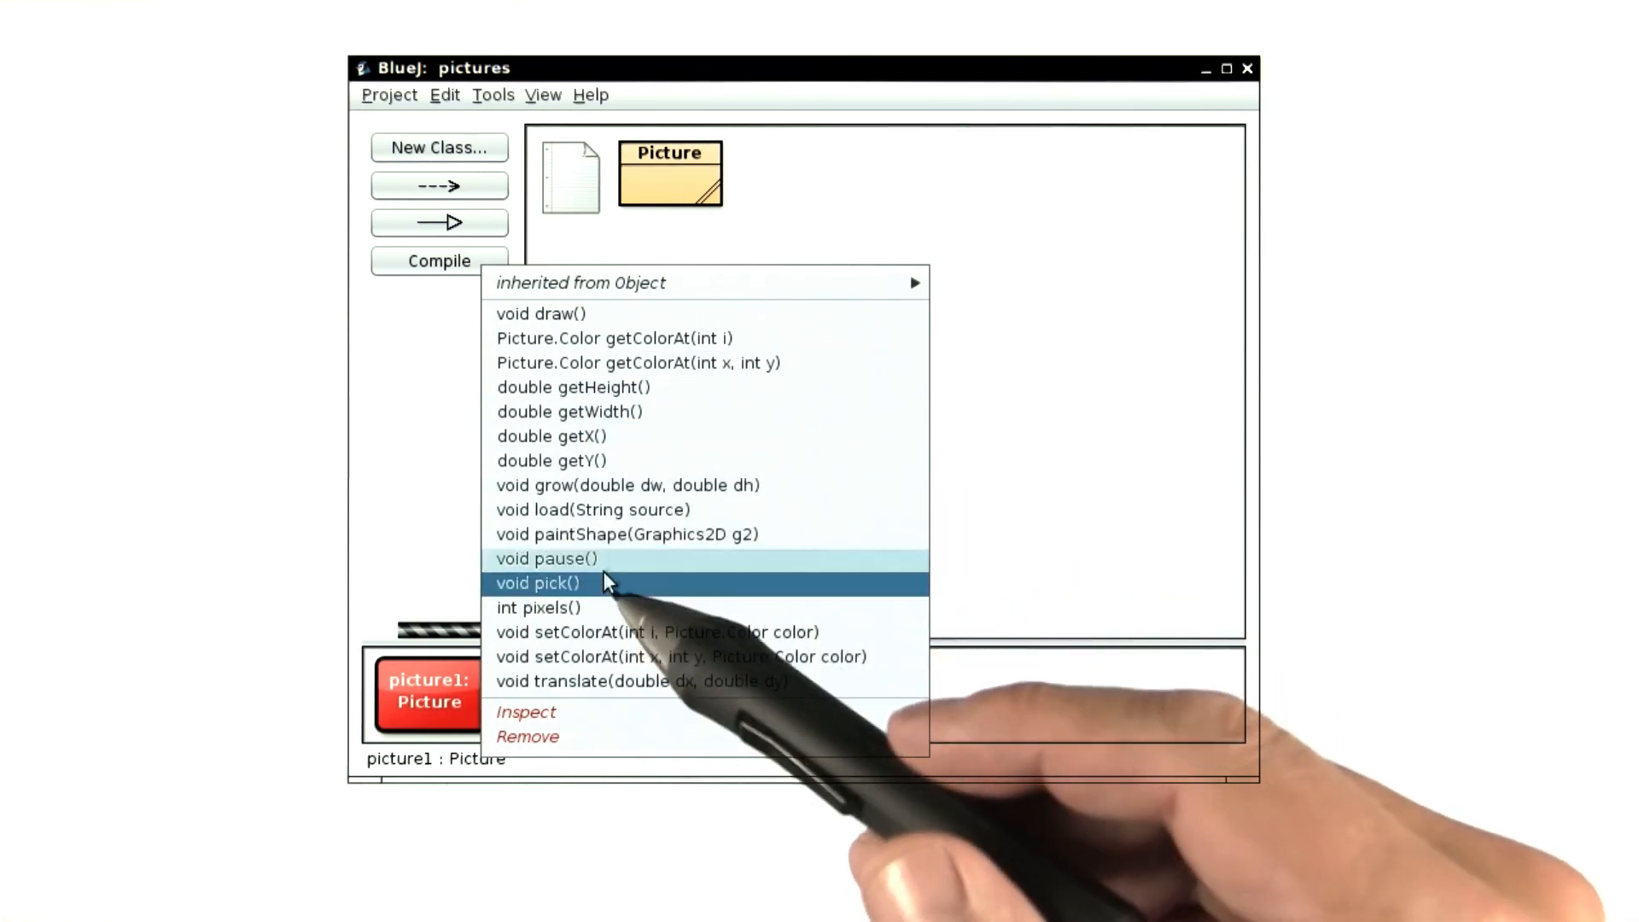
mouse_move(621, 558)
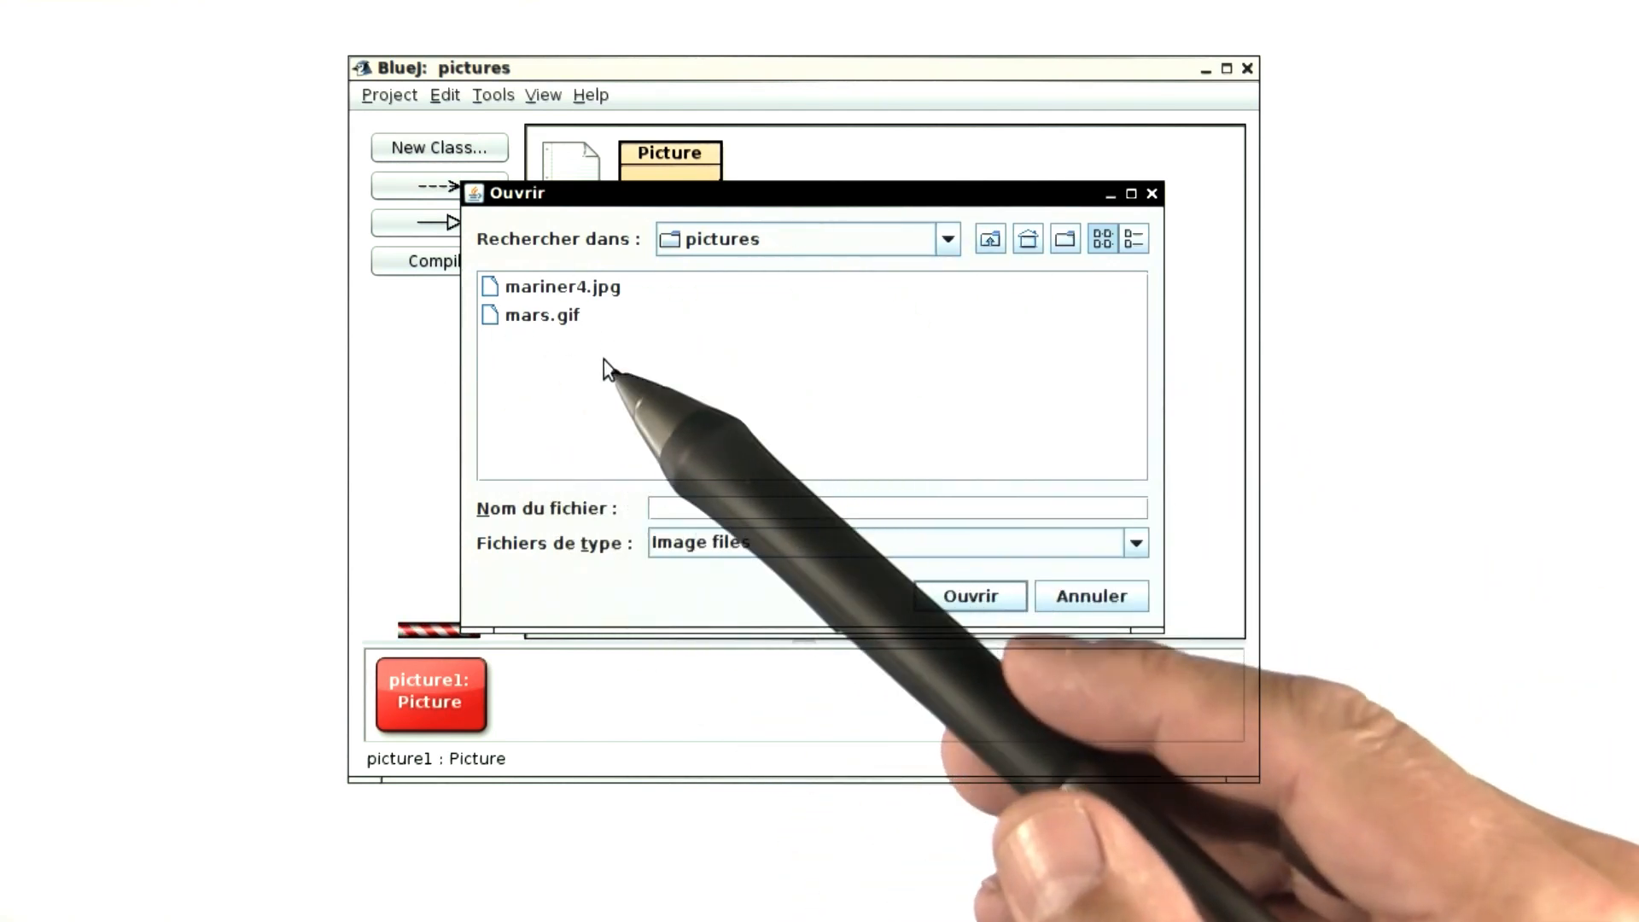
mouse_move(615, 370)
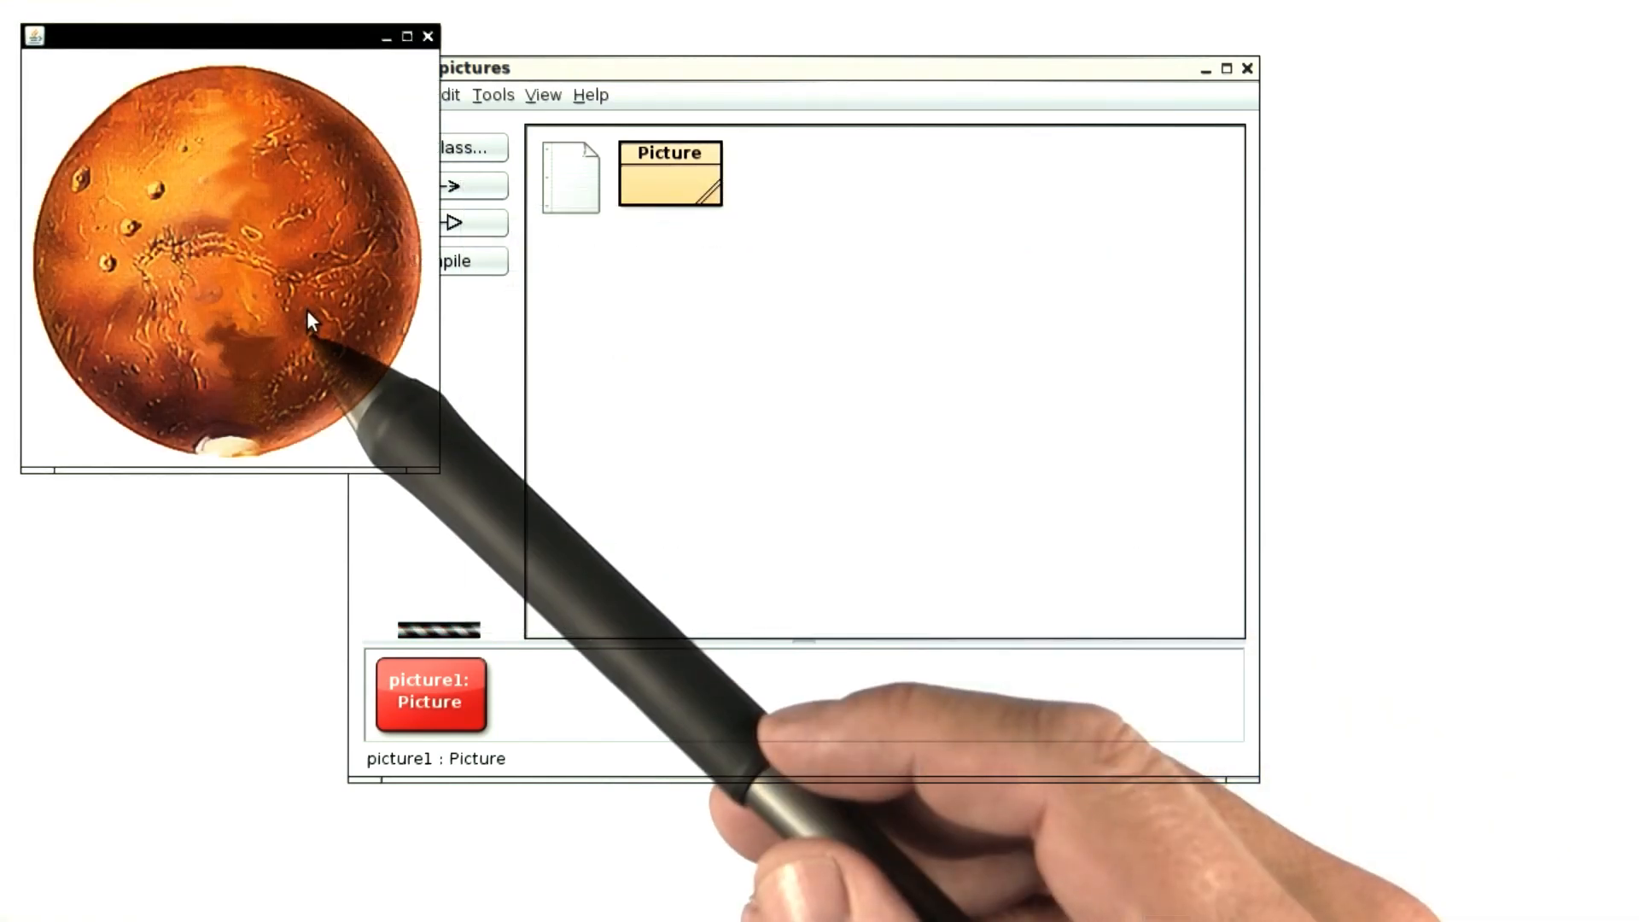
mouse_move(306, 318)
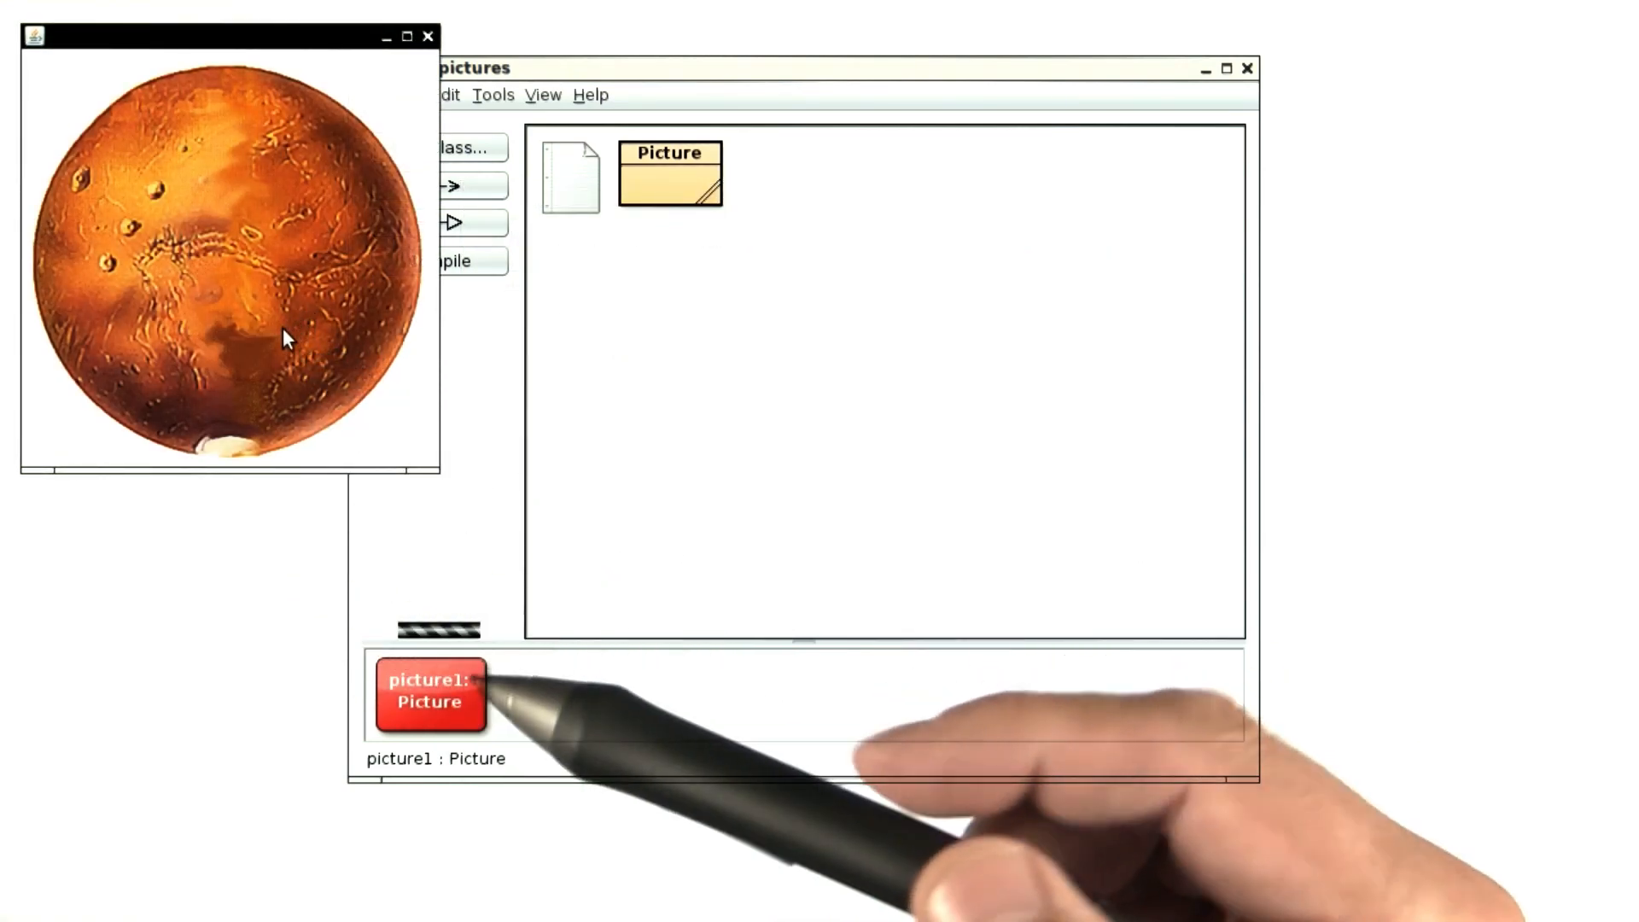
right_click(430, 695)
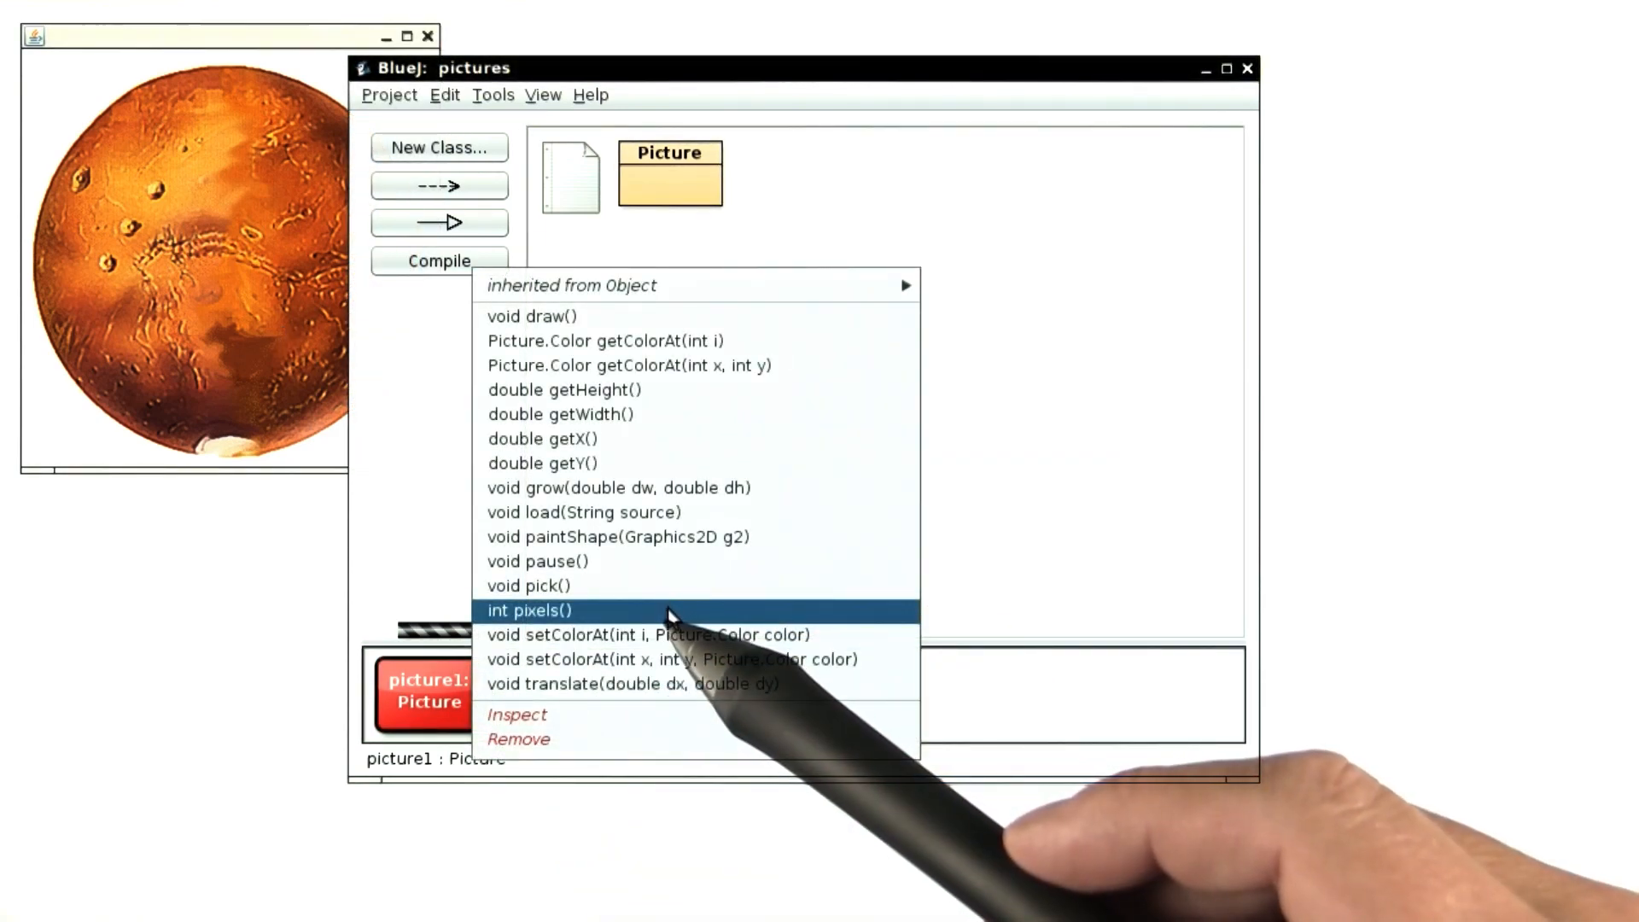
click(532, 610)
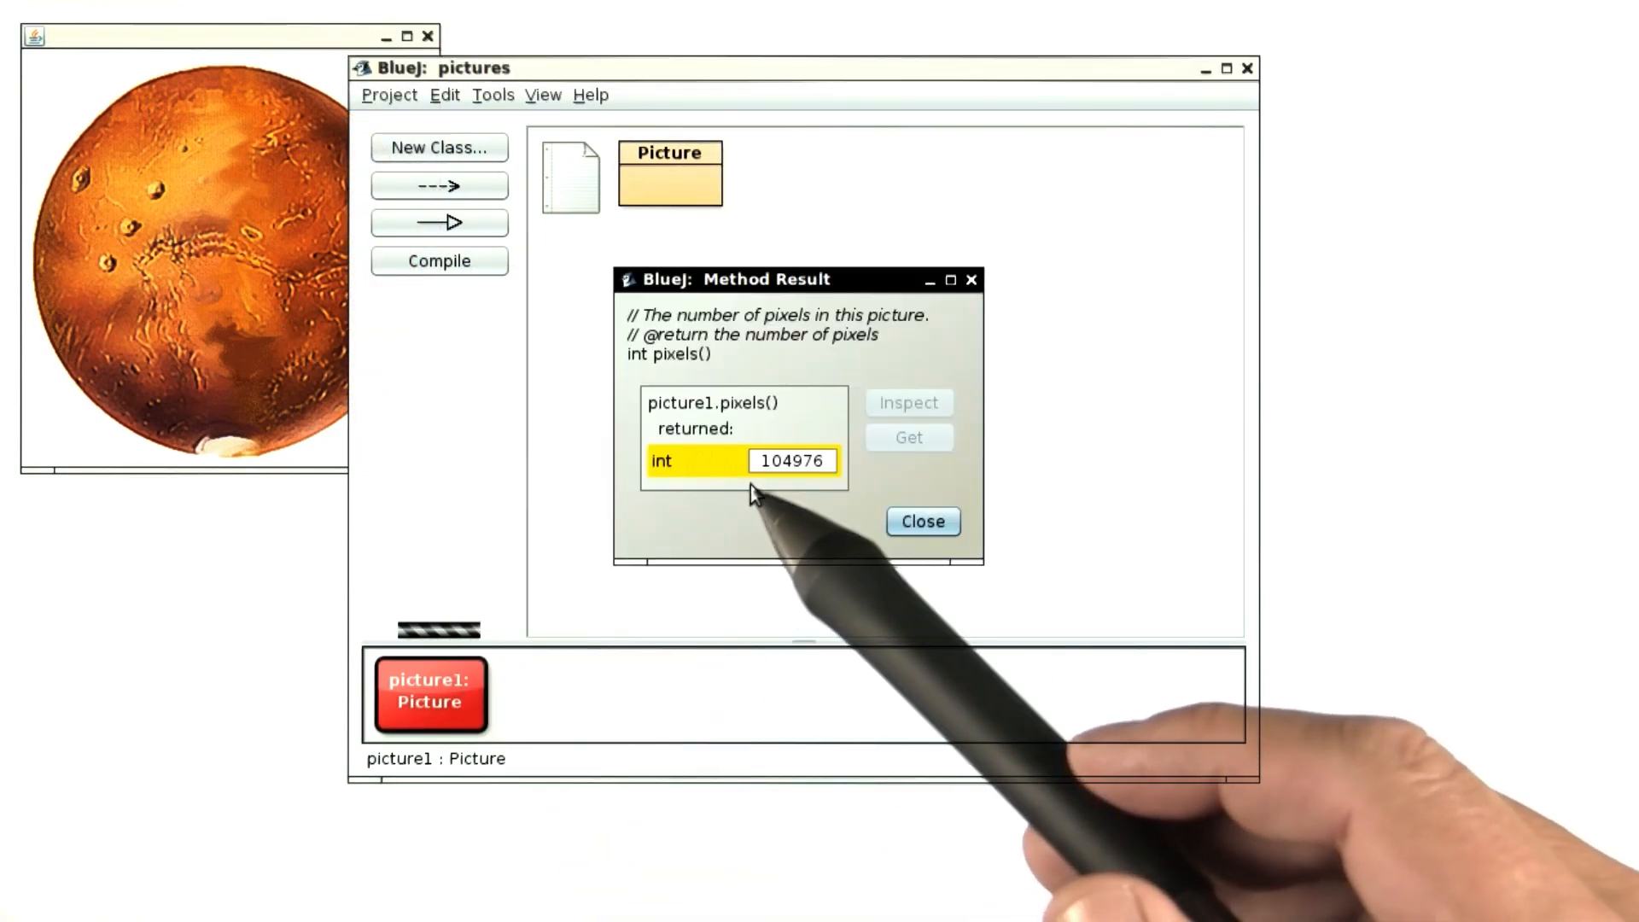
mouse_move(821, 477)
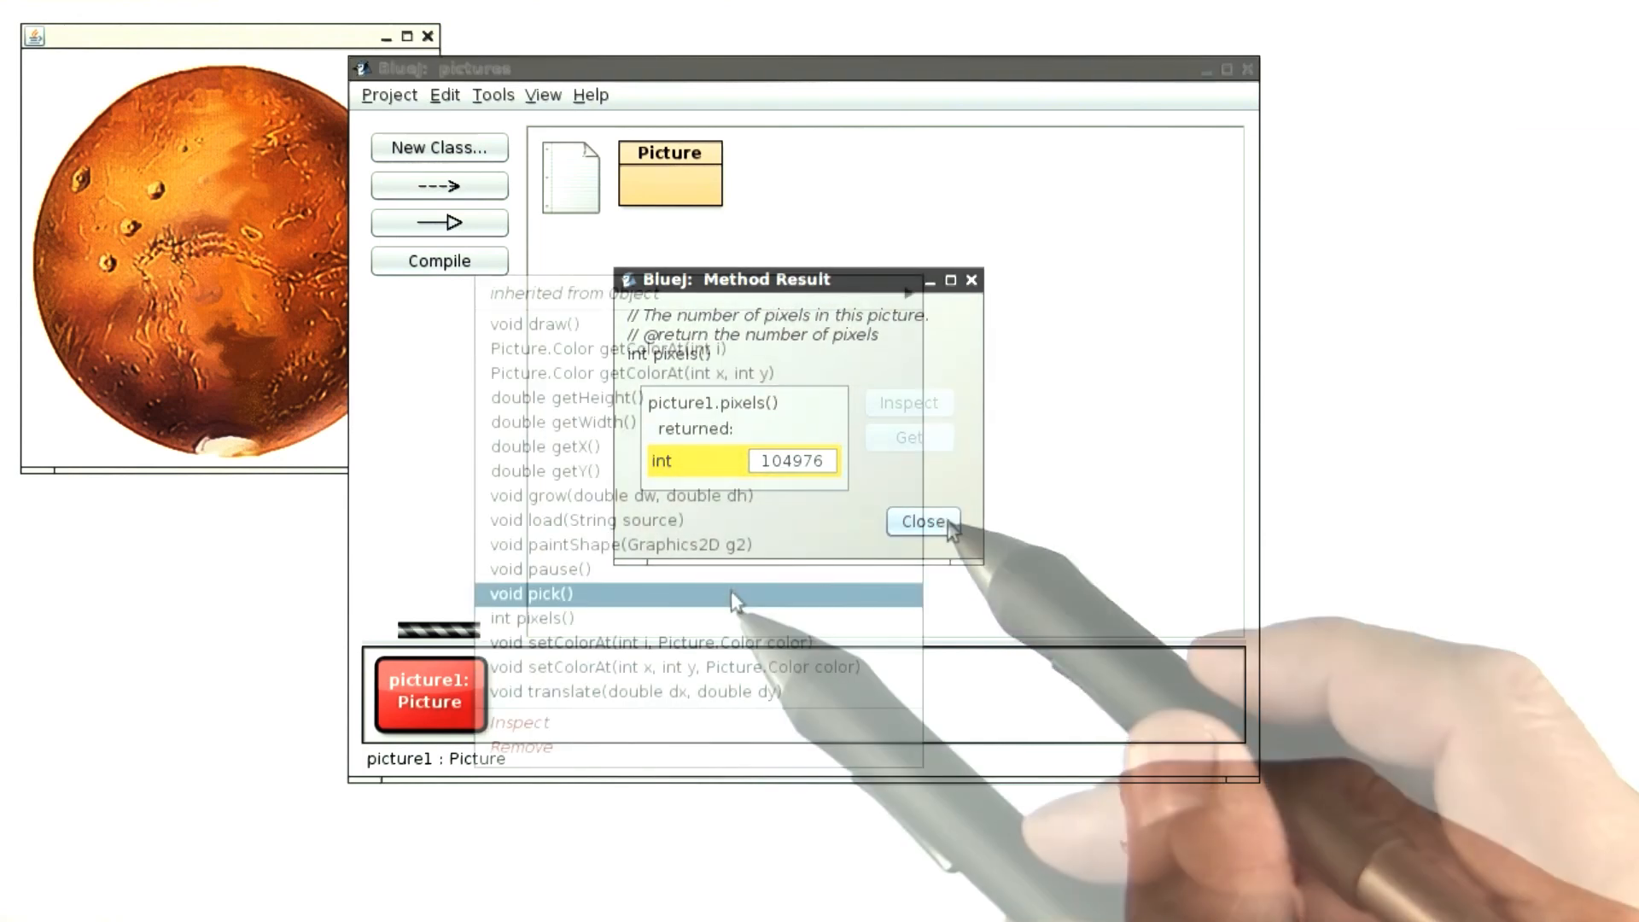
click(921, 521)
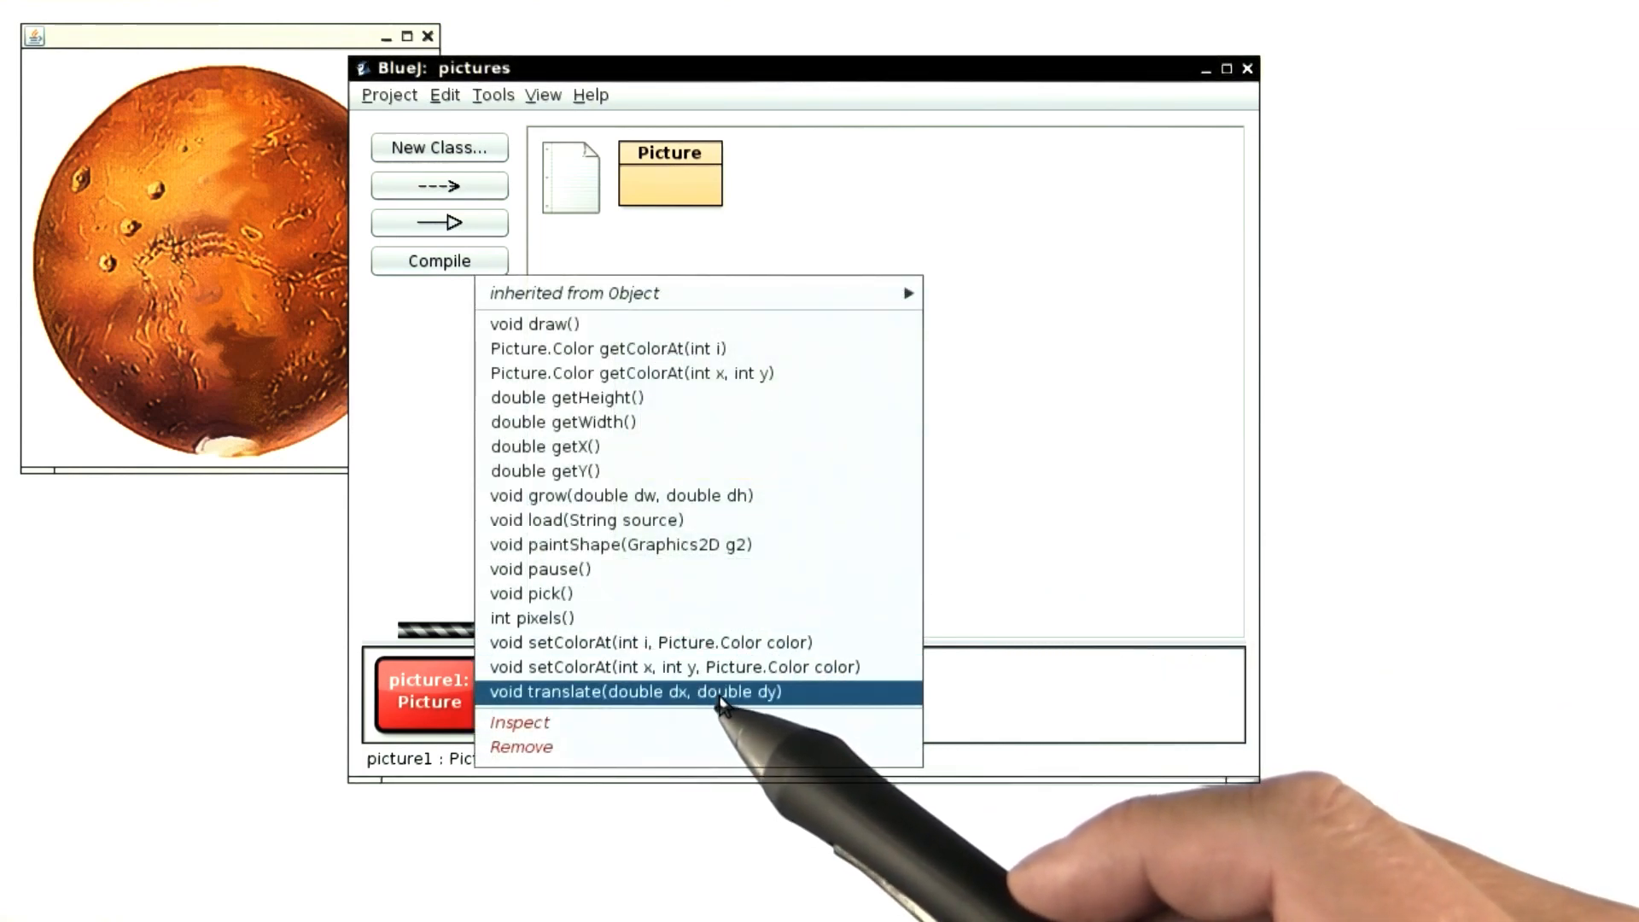
Step: Run translate(100, 200) on picture1 to shift the Mars image down and right
click(635, 692)
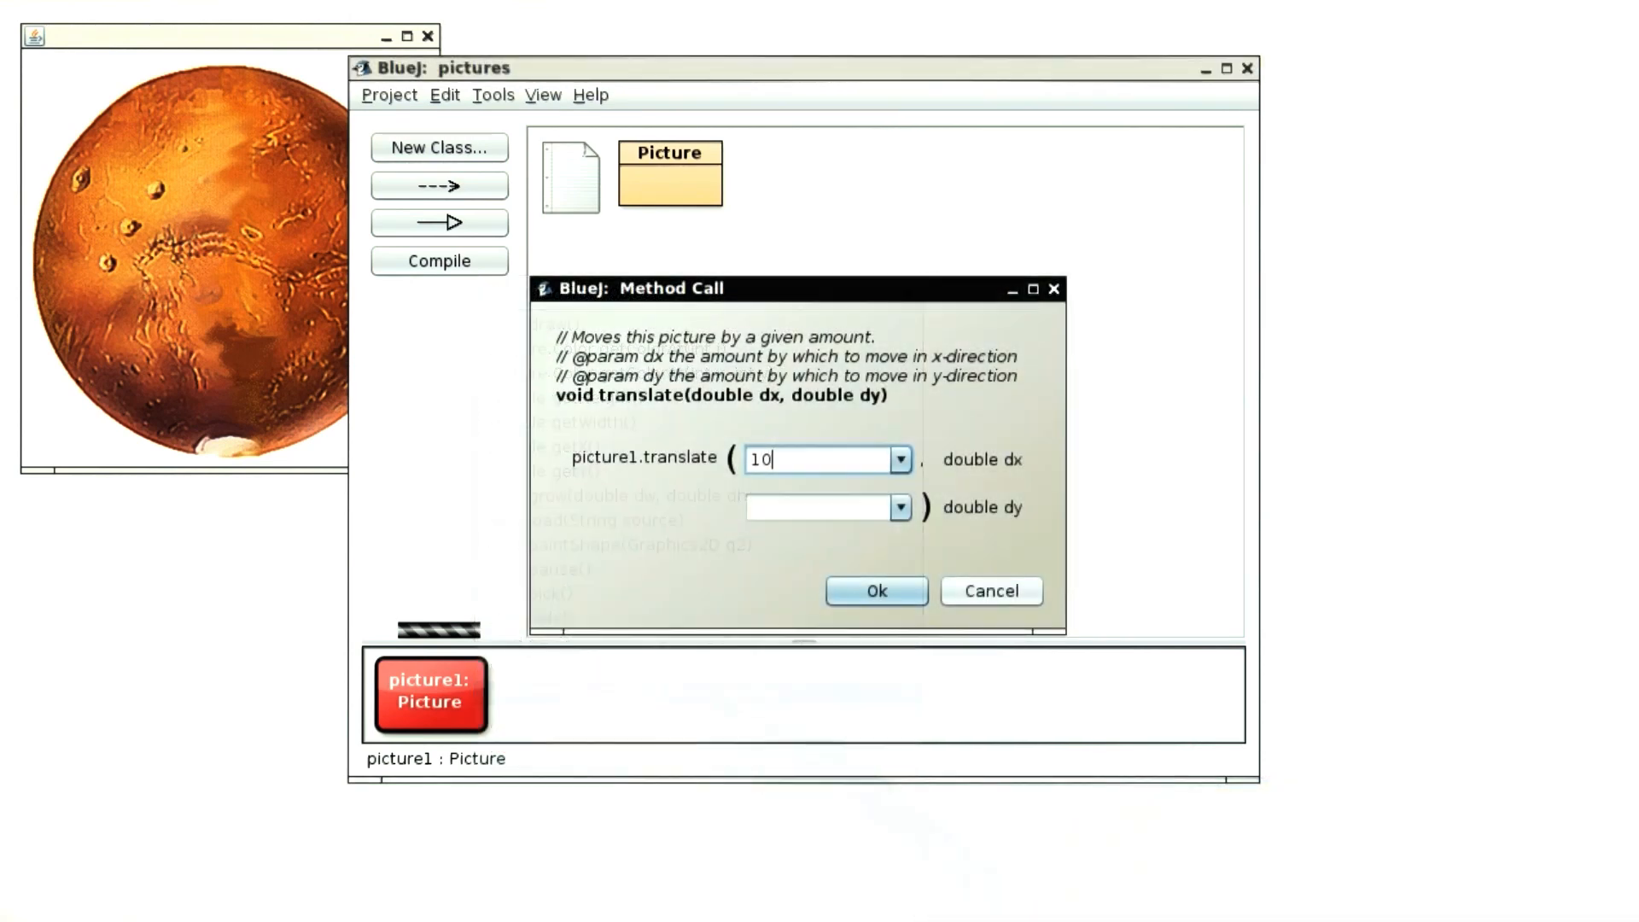
text(0)
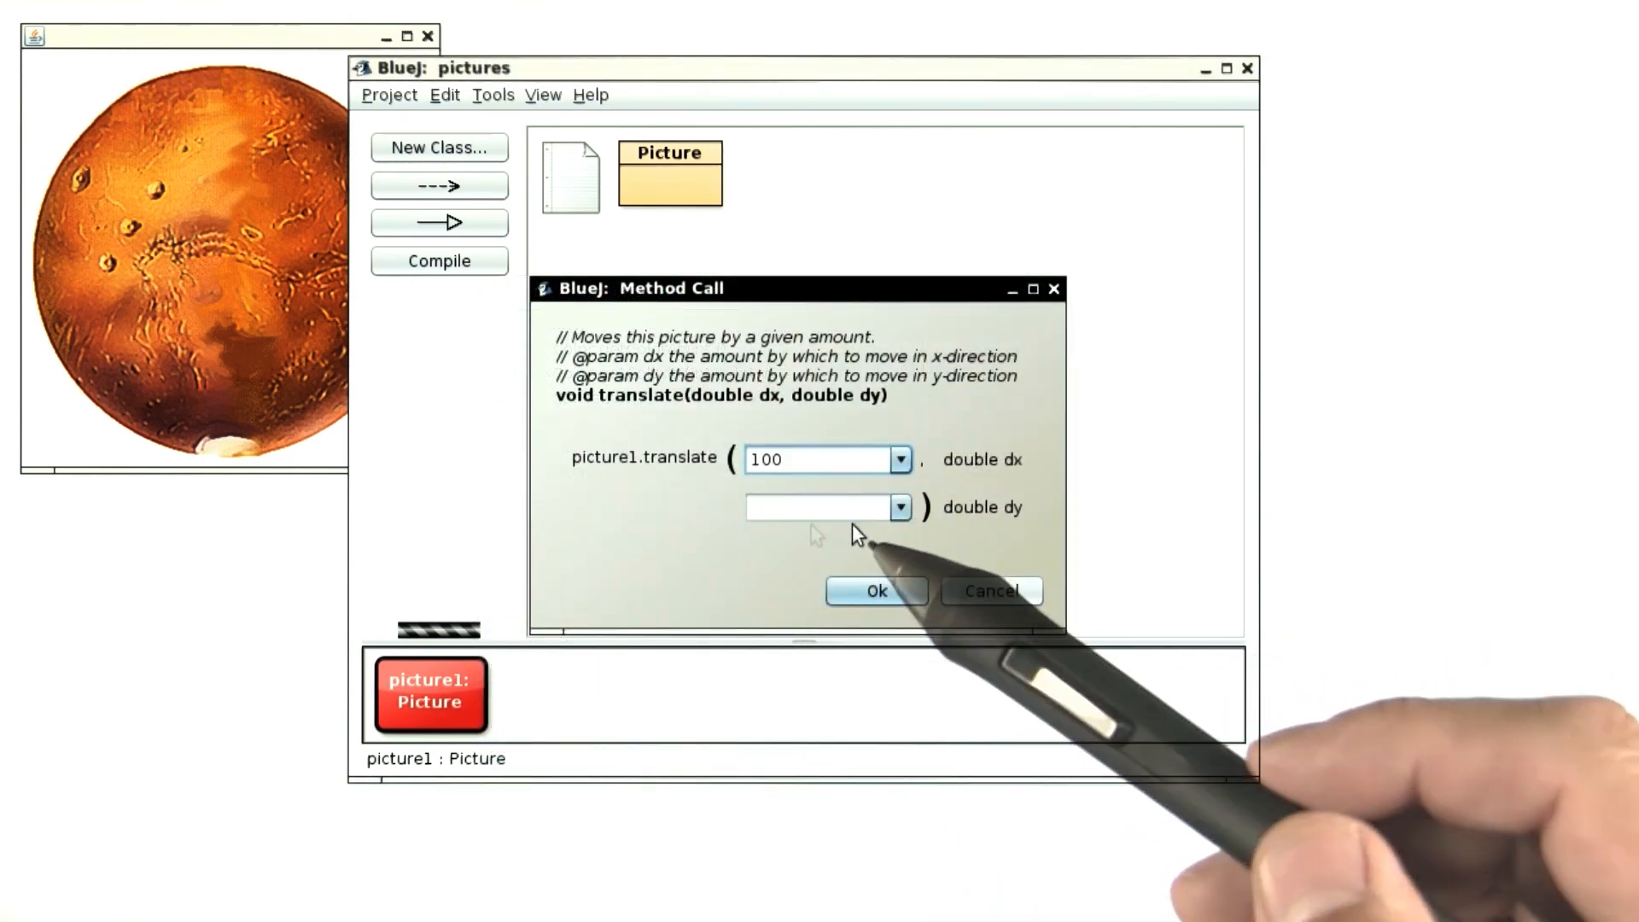
text(200)
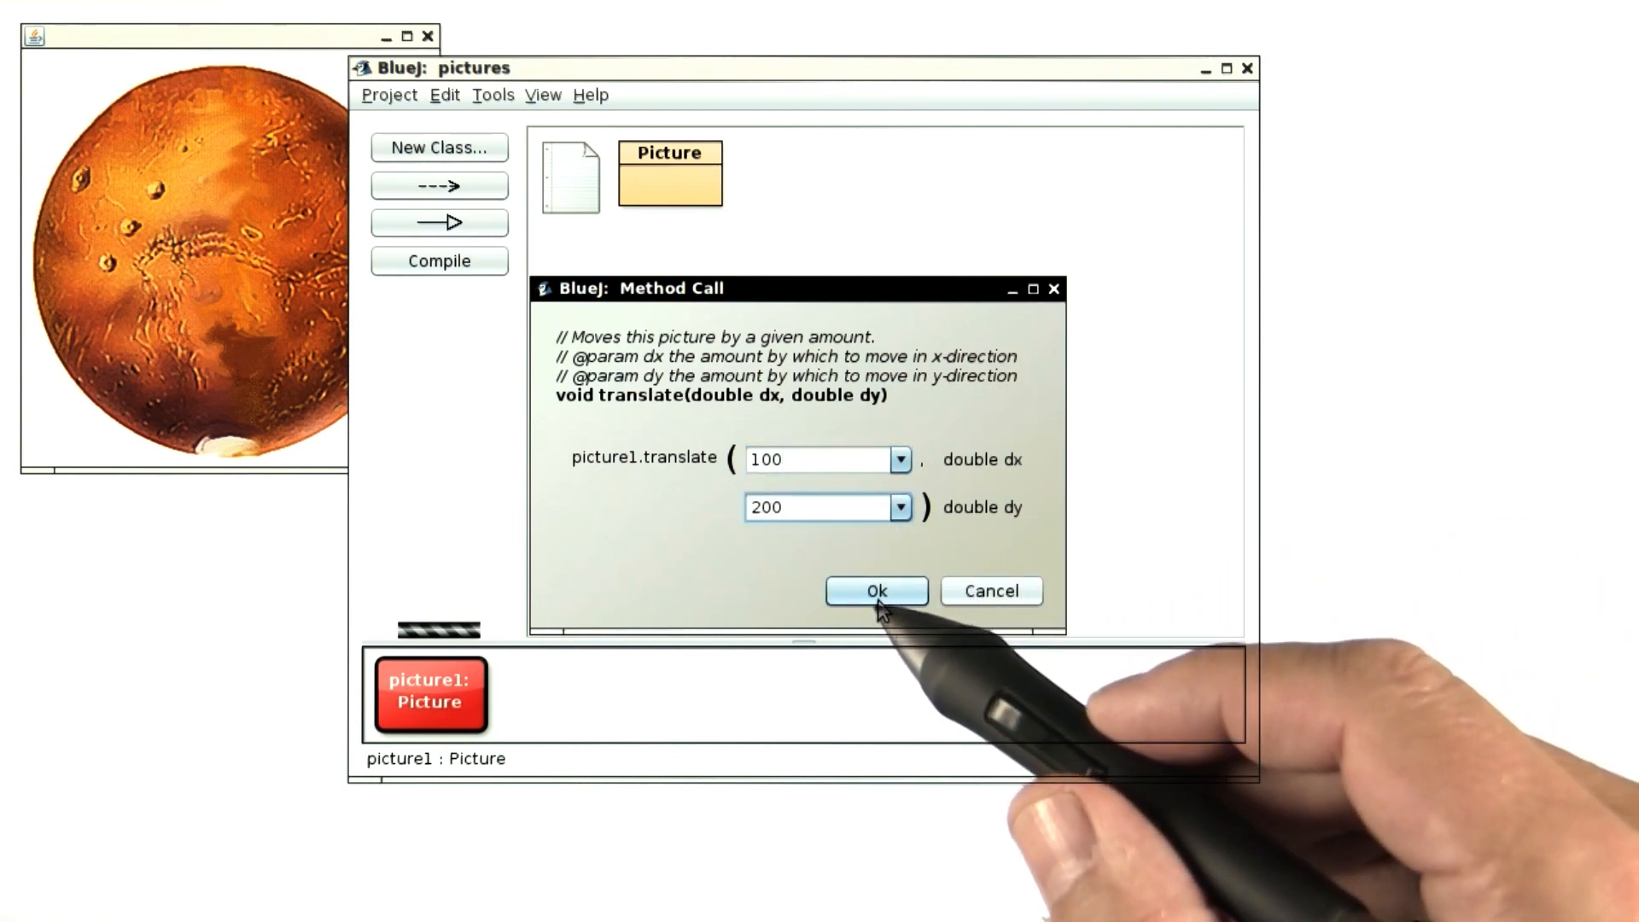
click(874, 591)
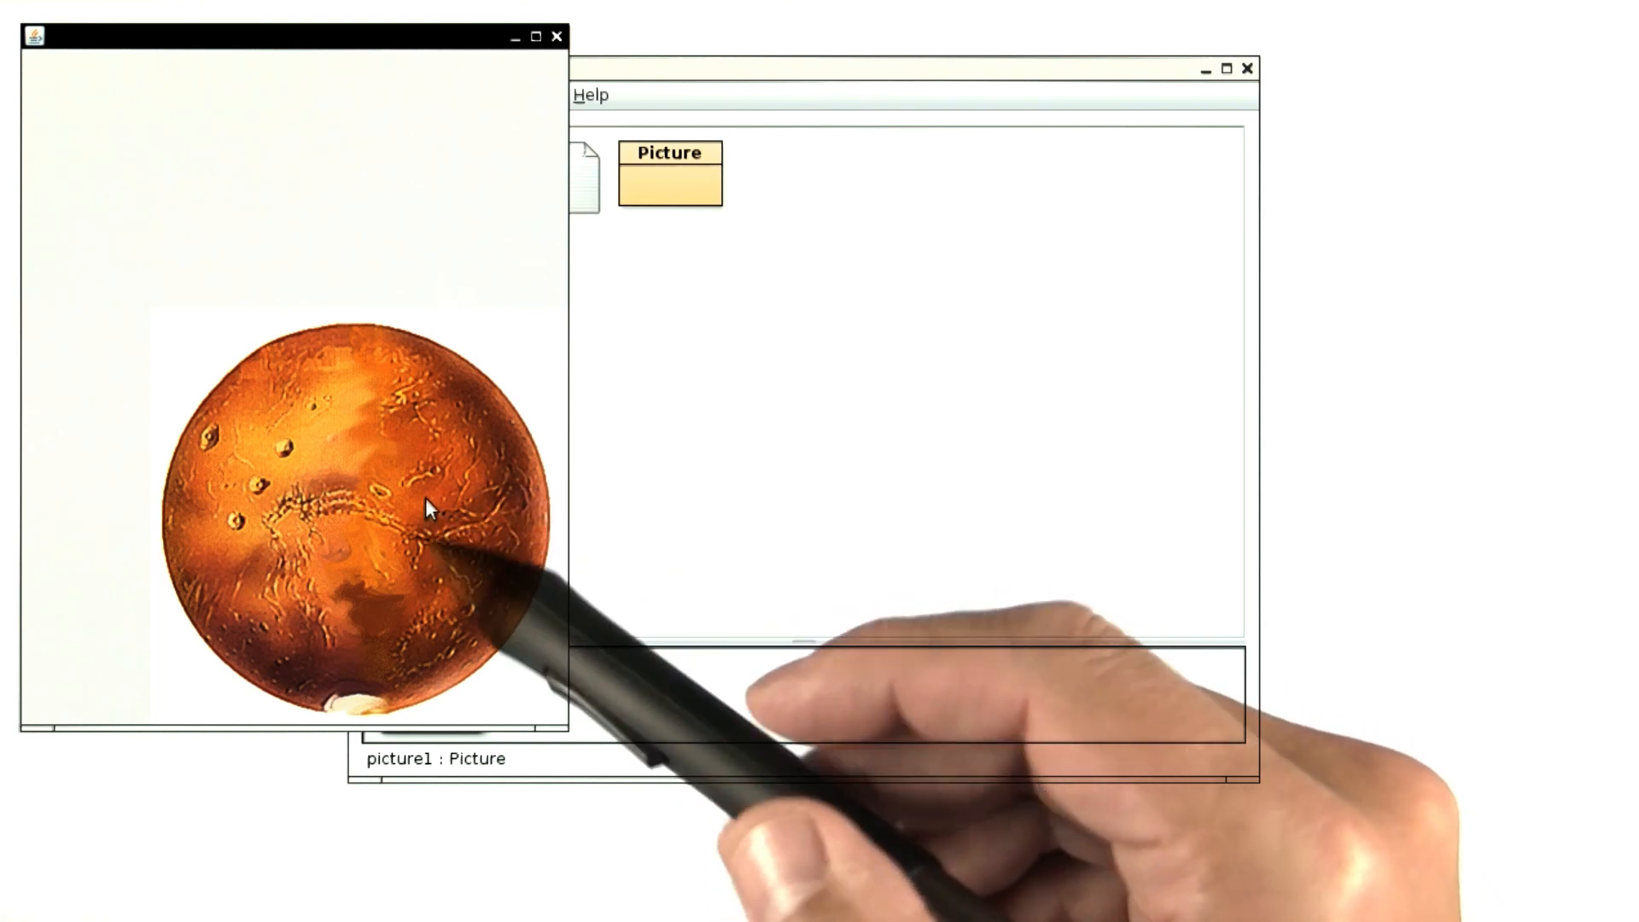
mouse_move(464, 553)
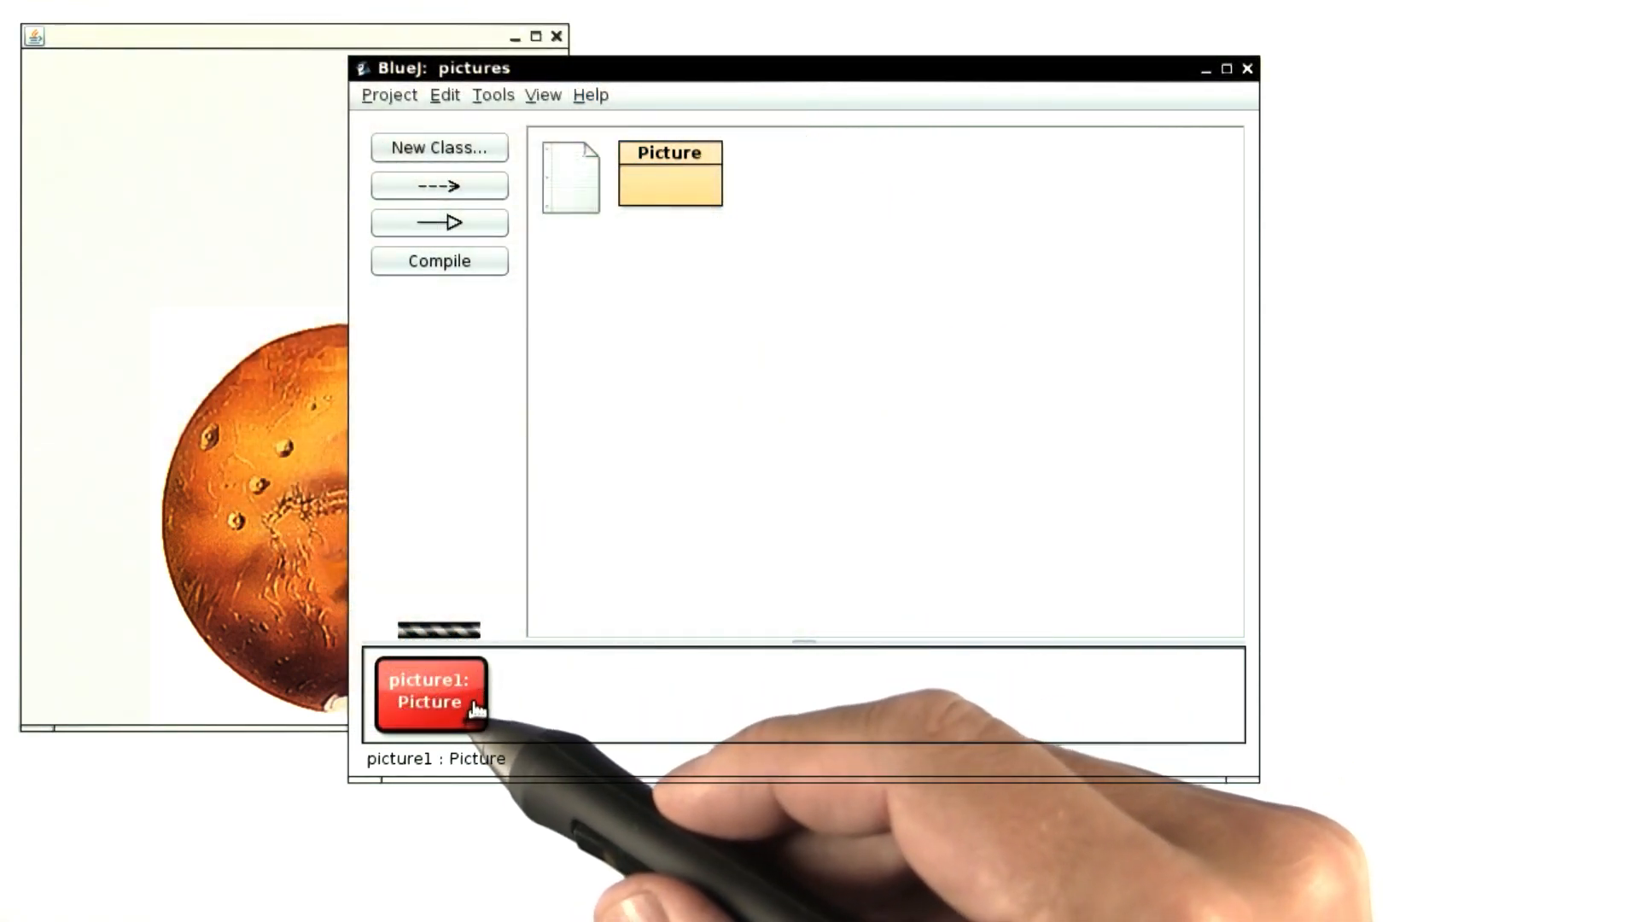
right_click(428, 695)
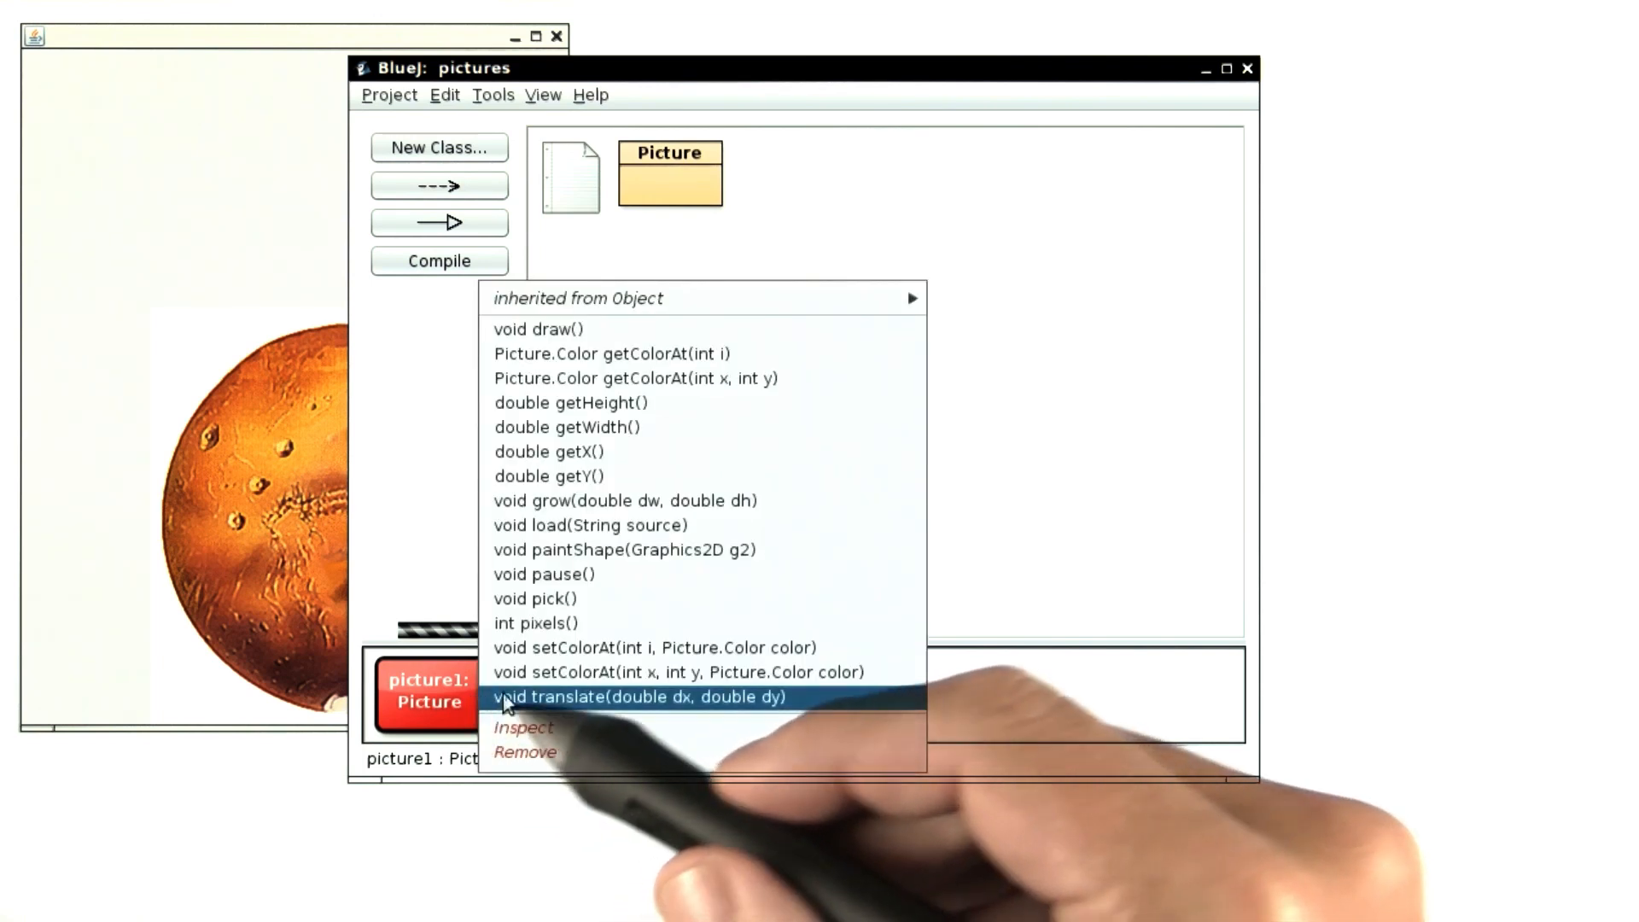
mouse_move(639, 616)
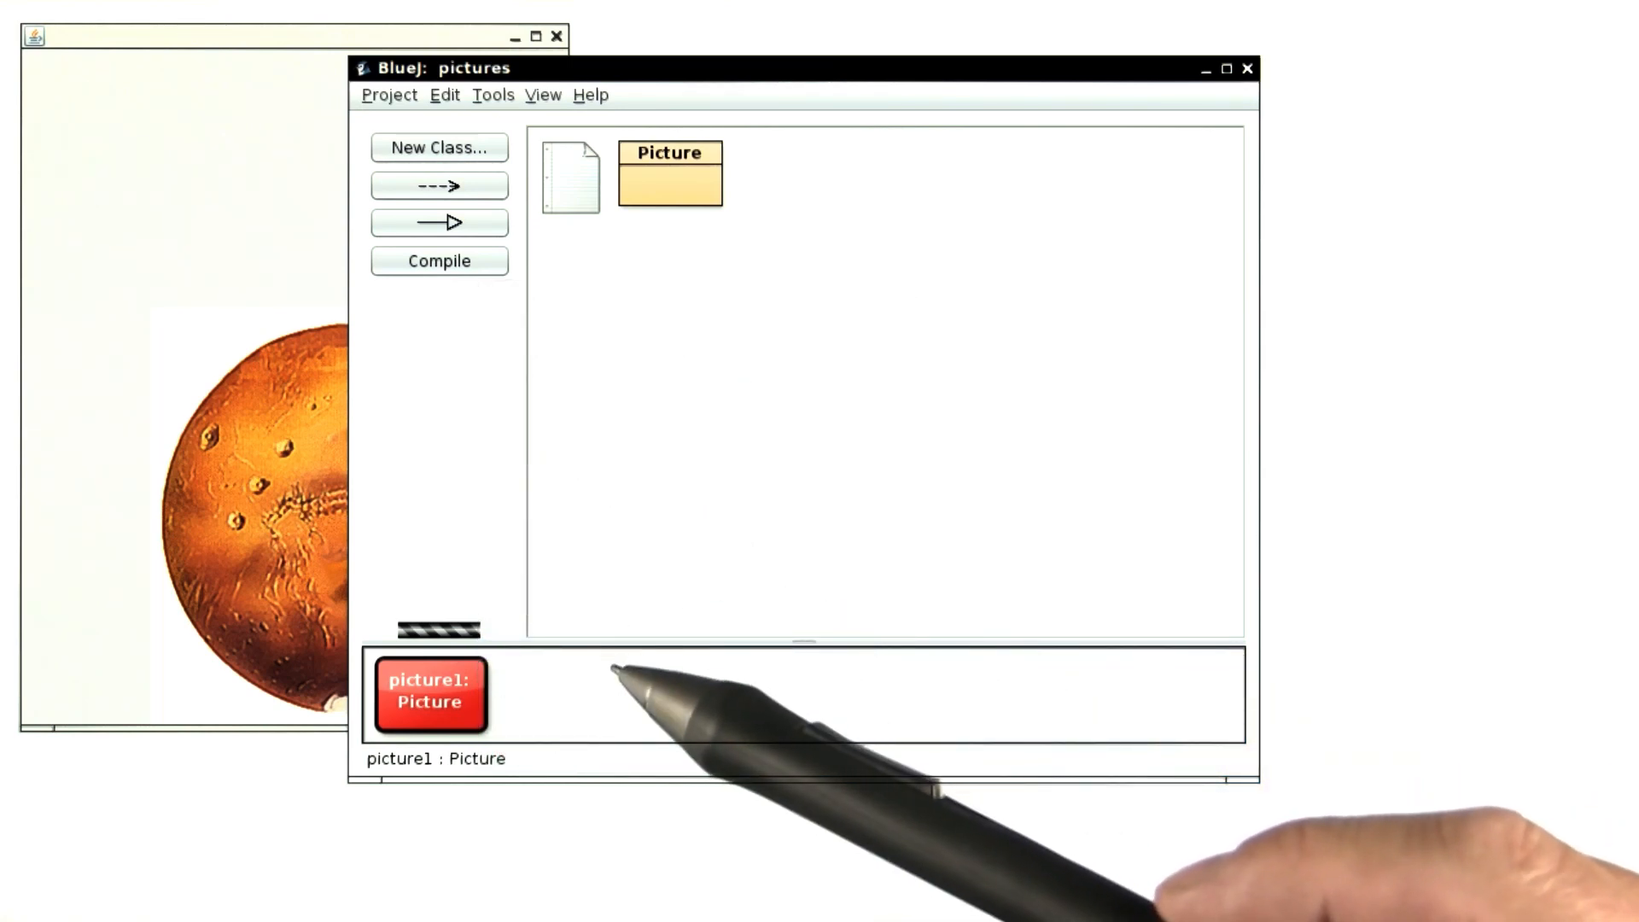
mouse_move(868, 859)
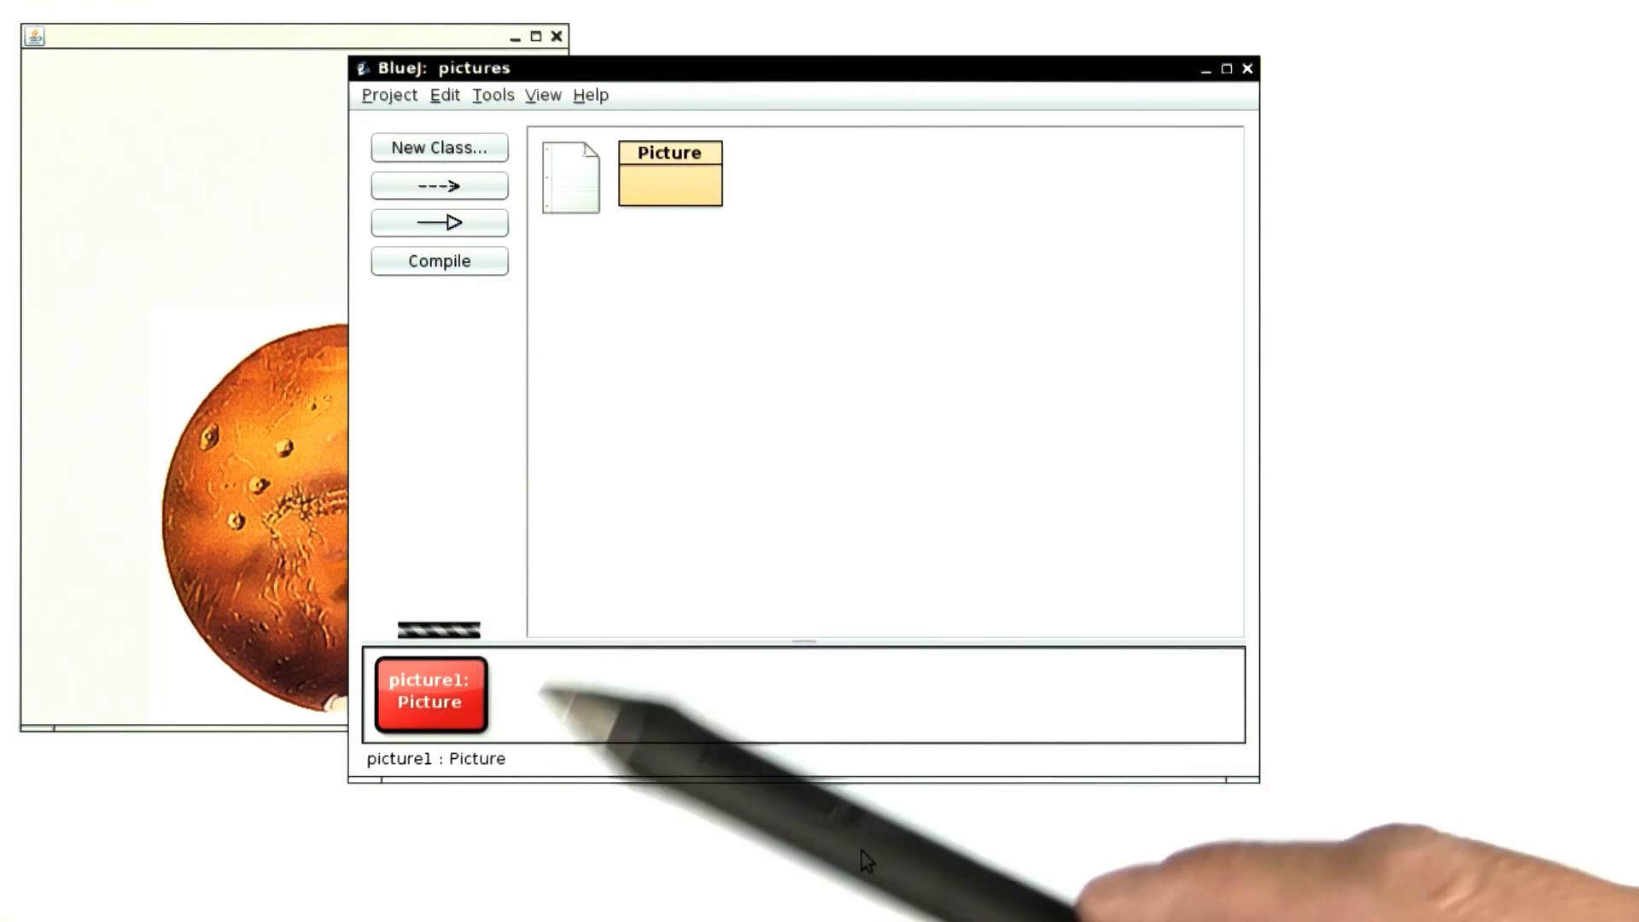